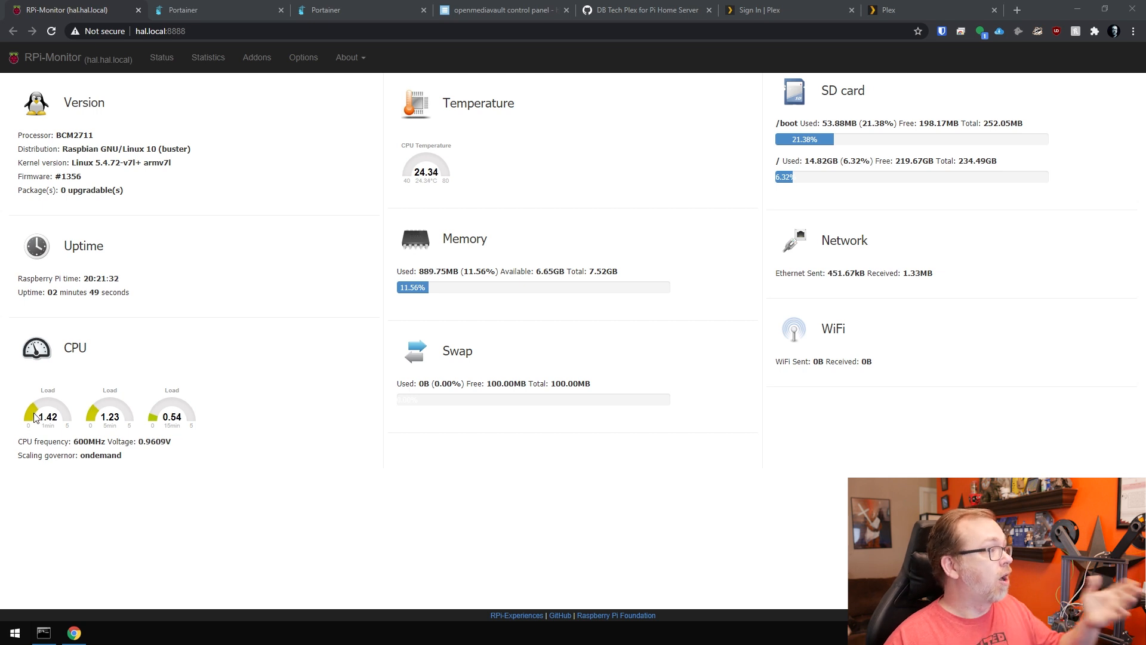
{"action": "mouse_move", "coordinate": [407, 178]}
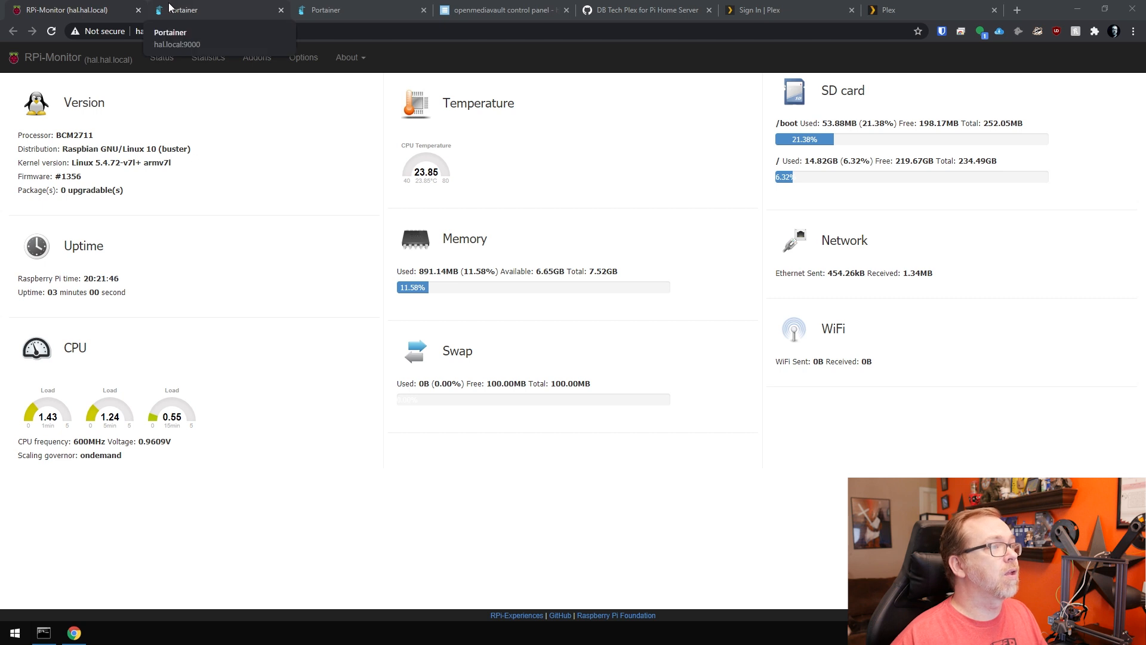
Back in Portainer's plex stack editor, select the old PLEX_CLAIM token value
{"action": "left_click", "coordinate": [212, 10]}
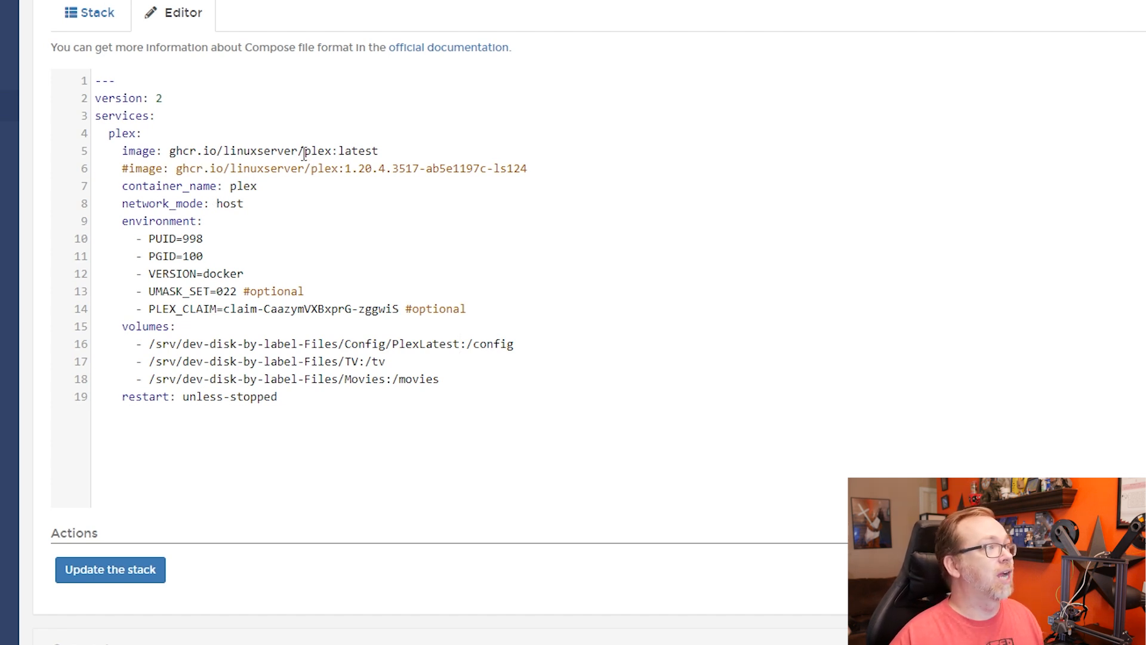
{"action": "left_click_drag", "start_coordinate": [222, 150], "coordinate": [347, 151]}
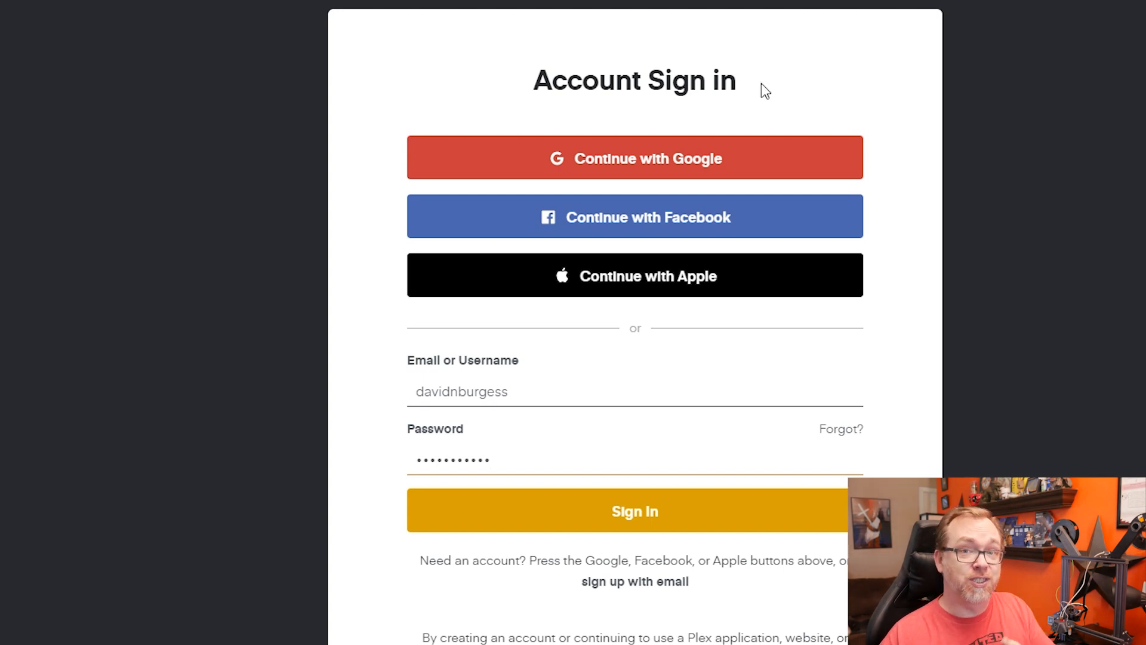
{"action": "mouse_move", "coordinate": [727, 146]}
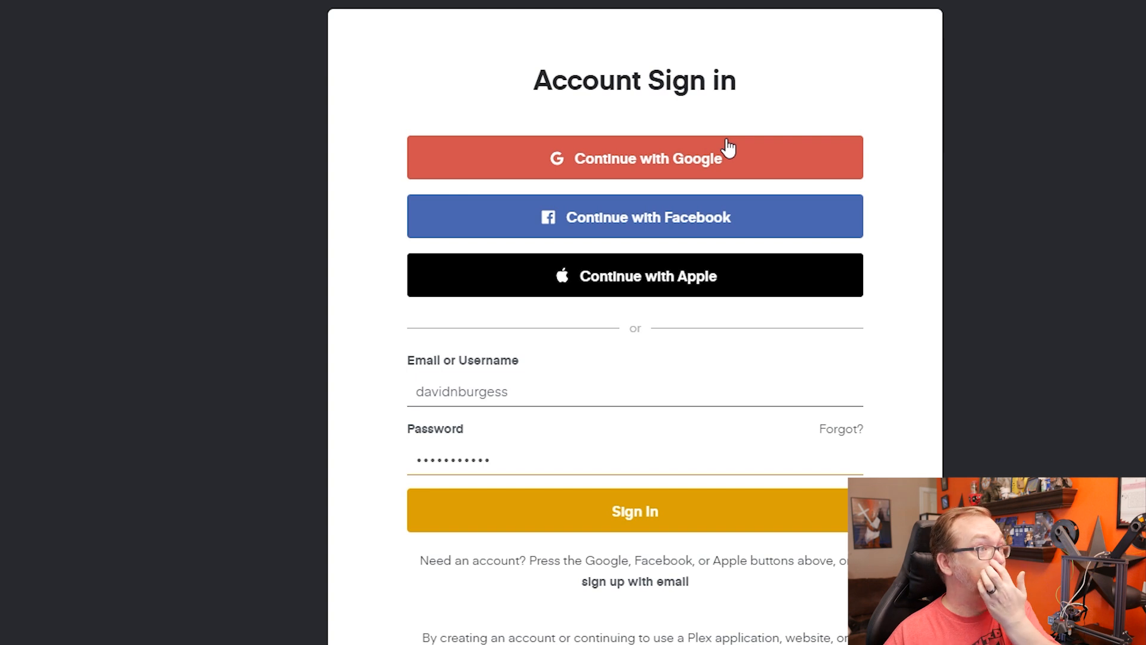
Choose Continue with Google on the Plex account sign-in page
{"action": "left_click", "coordinate": [634, 511]}
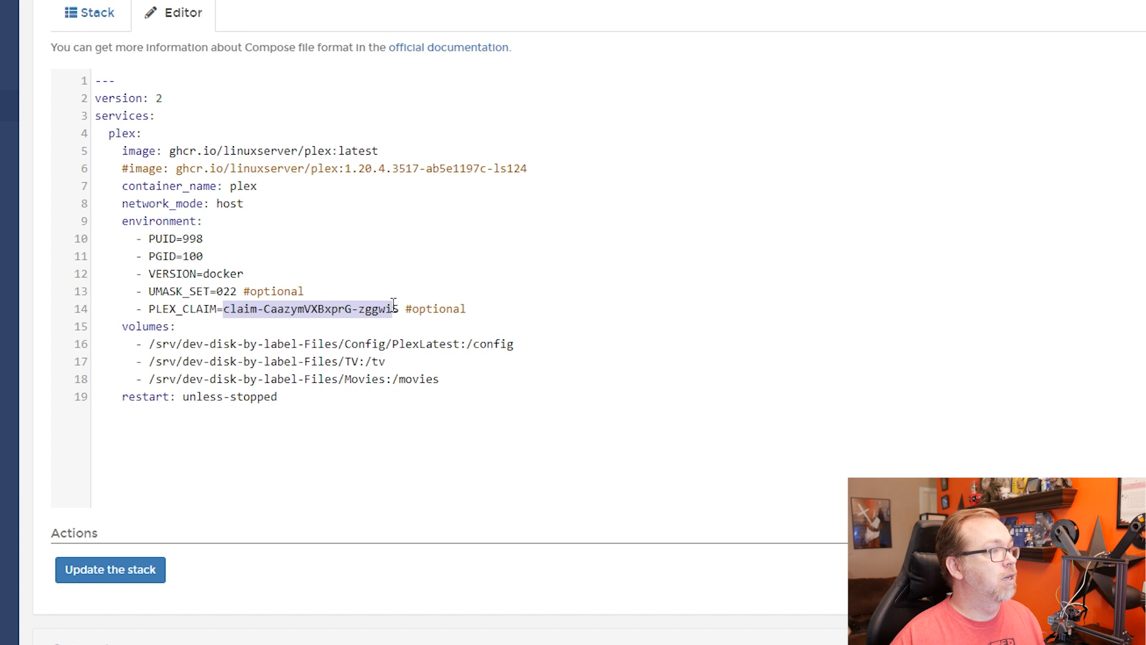
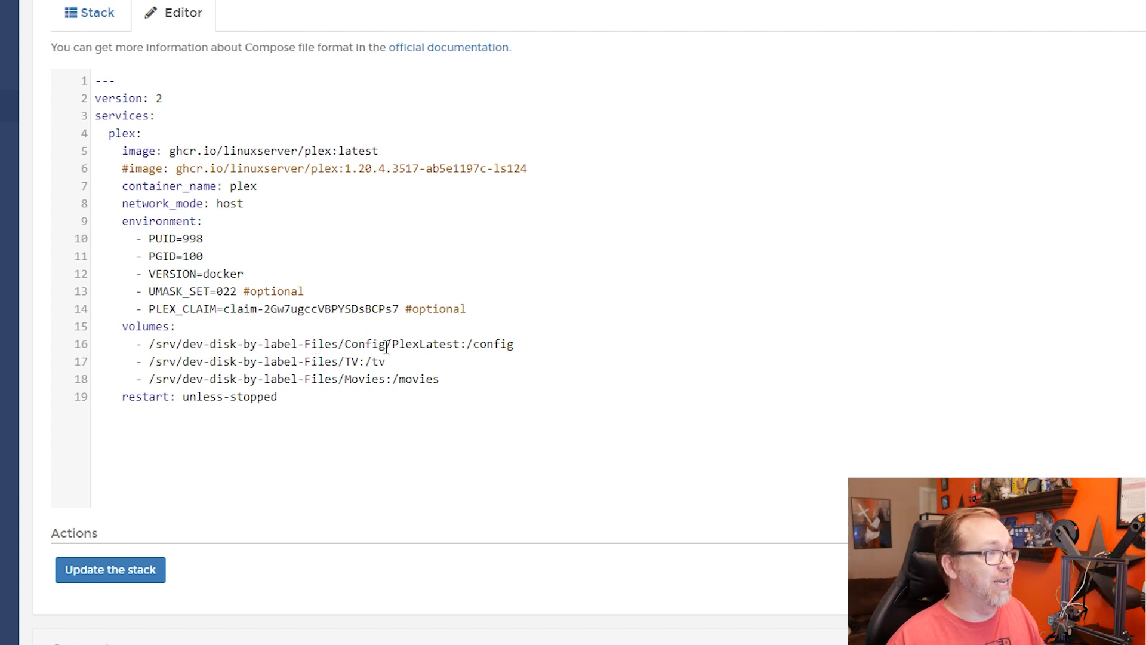
{"action": "double_click", "coordinate": [424, 344]}
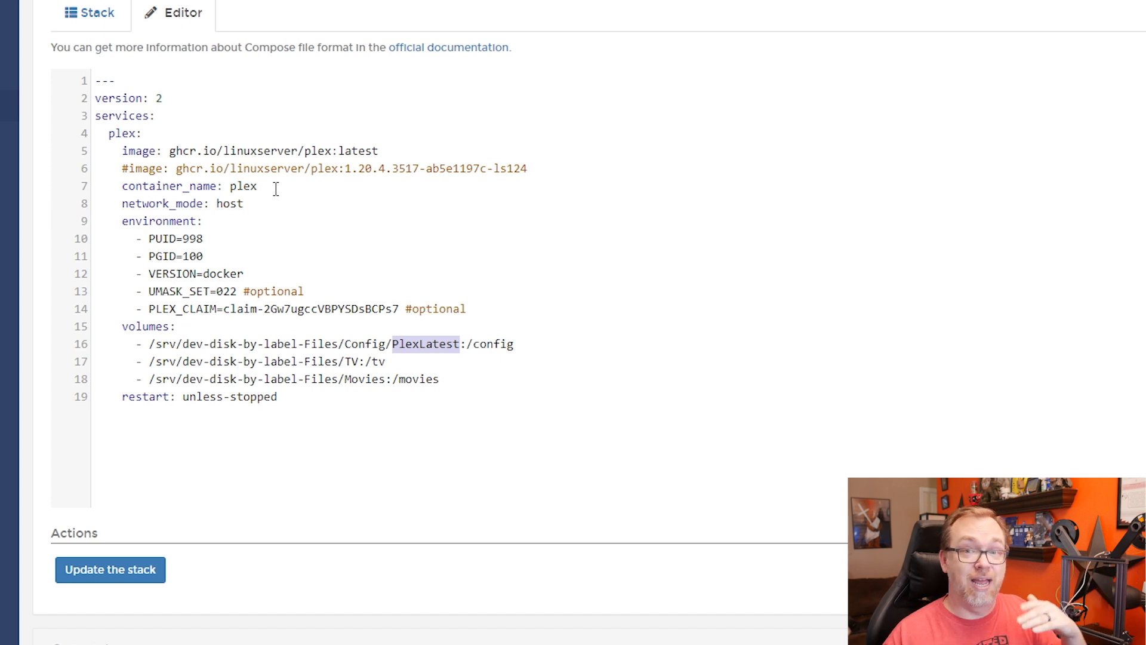
{"action": "mouse_move", "coordinate": [292, 548]}
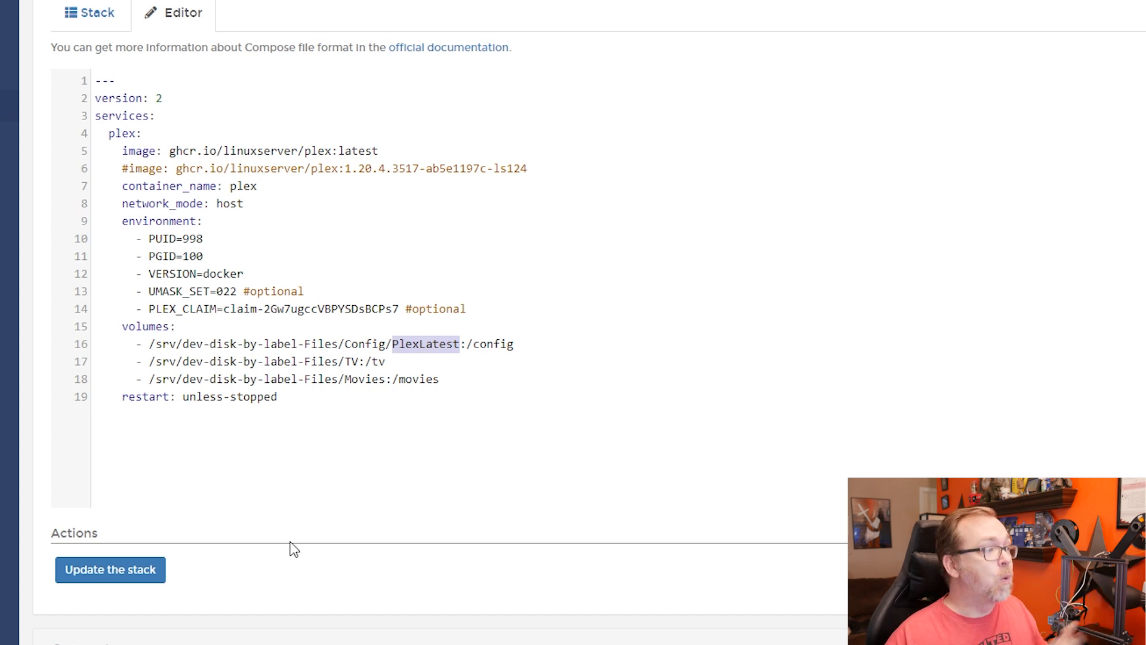
Update the plex stack, restart the plex container, and view its logs
{"action": "left_click", "coordinate": [110, 570]}
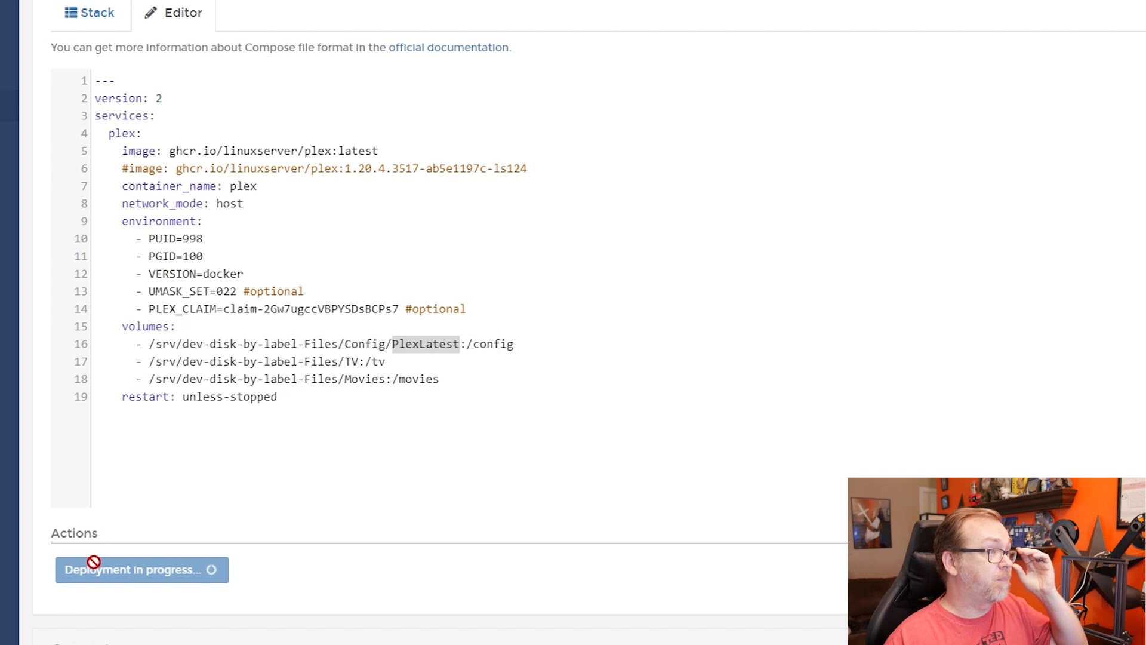
{"action": "left_click", "coordinate": [89, 13]}
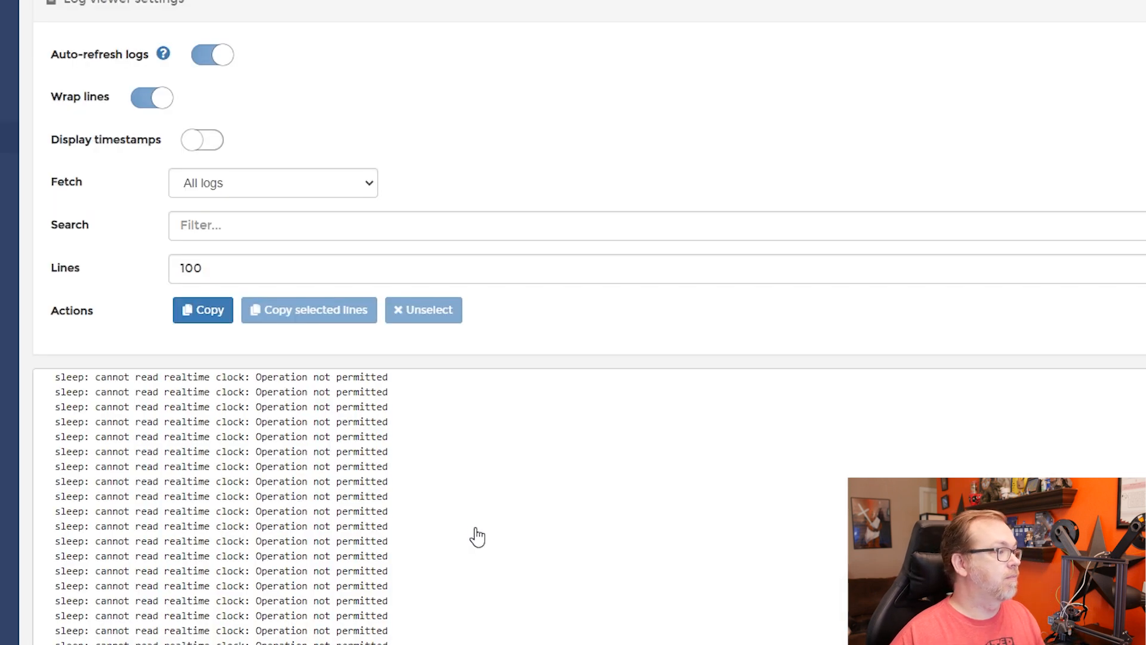
{"action": "scroll", "scroll_direction": "down", "scroll_amount": 3}
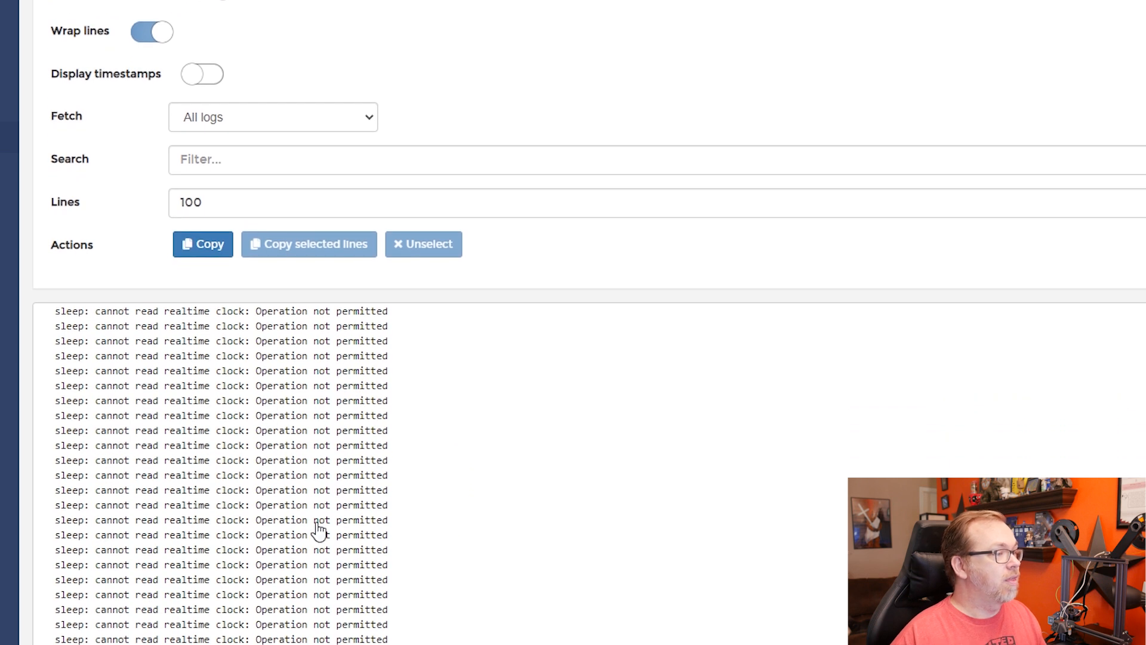
{"action": "mouse_move", "coordinate": [257, 484]}
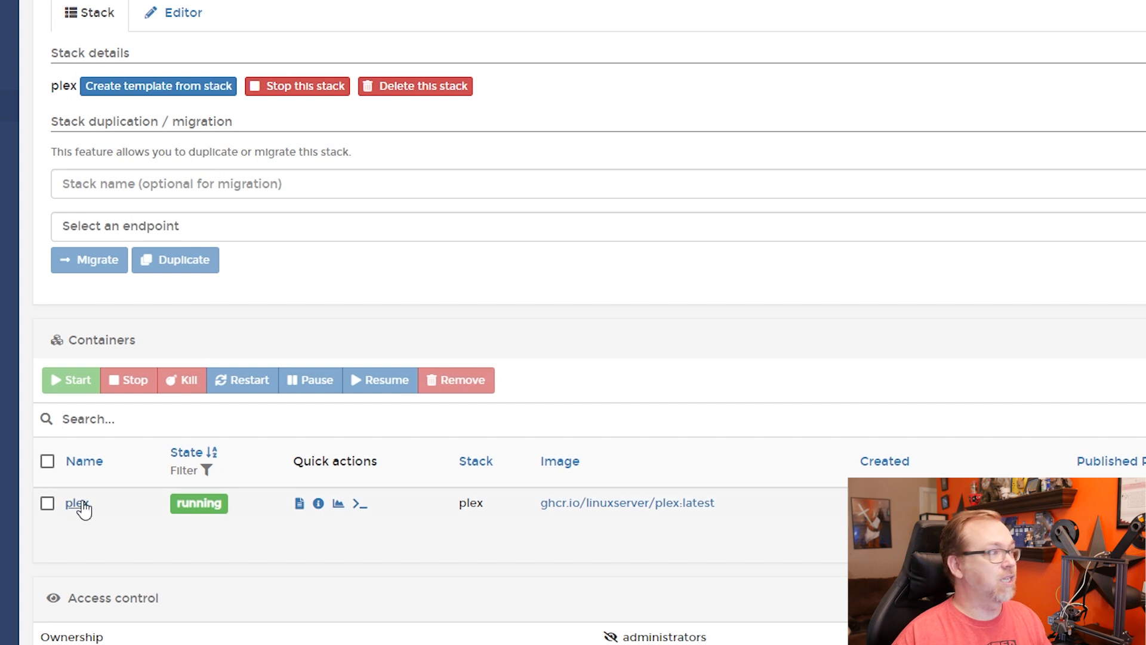
{"action": "left_click", "coordinate": [47, 502]}
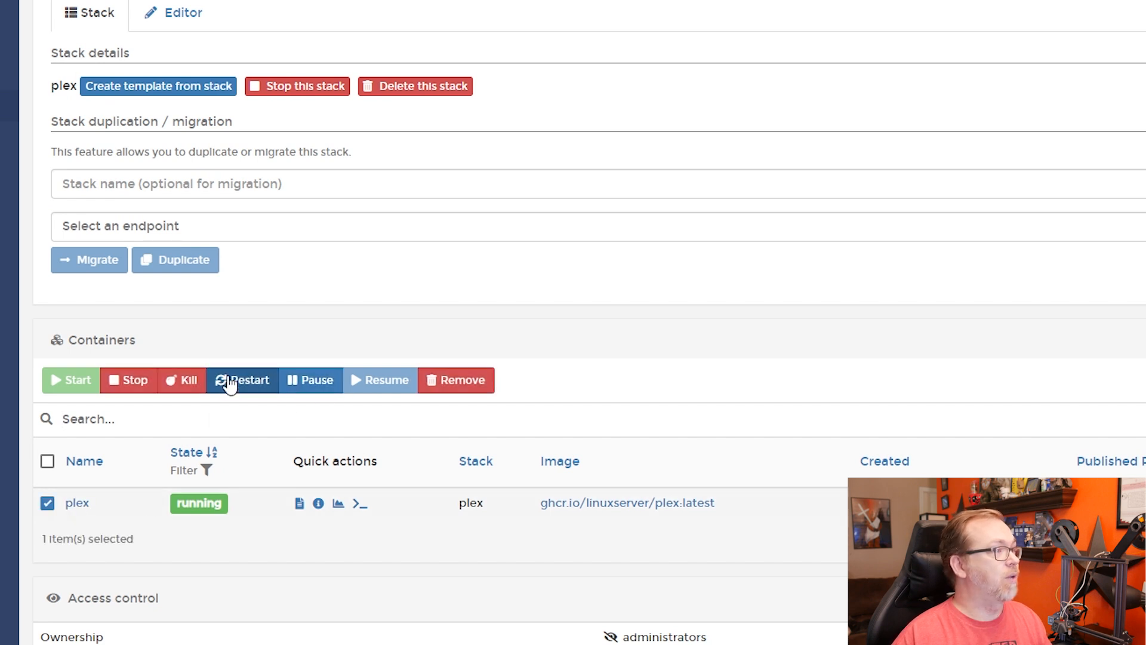
{"action": "left_click", "coordinate": [242, 379]}
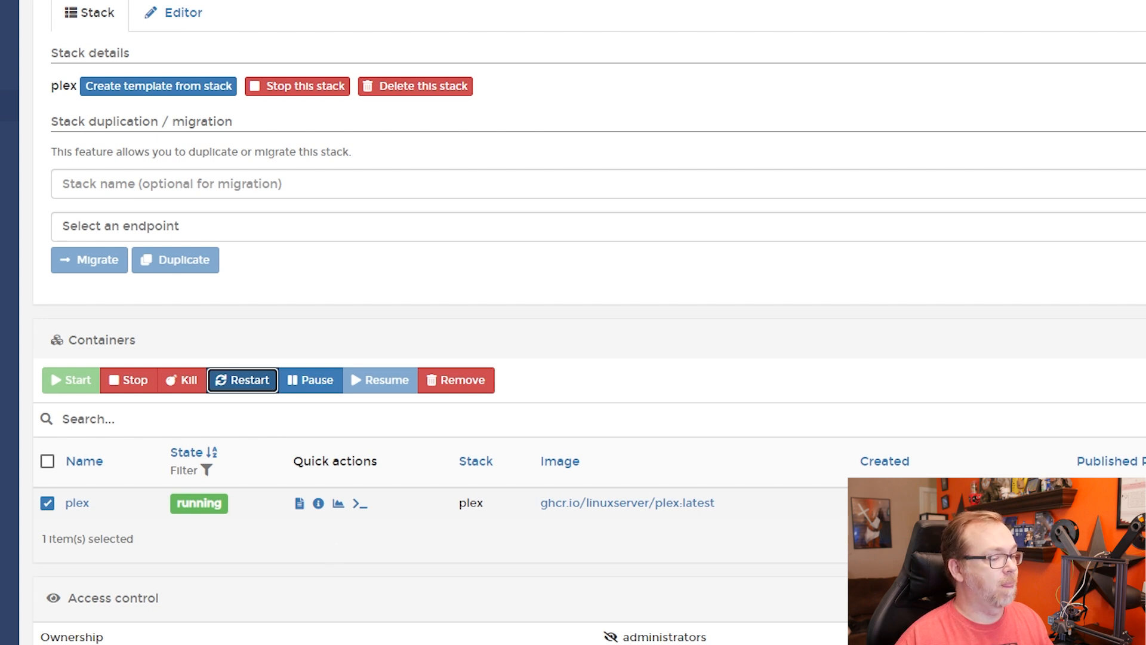
{"action": "left_click", "coordinate": [46, 502]}
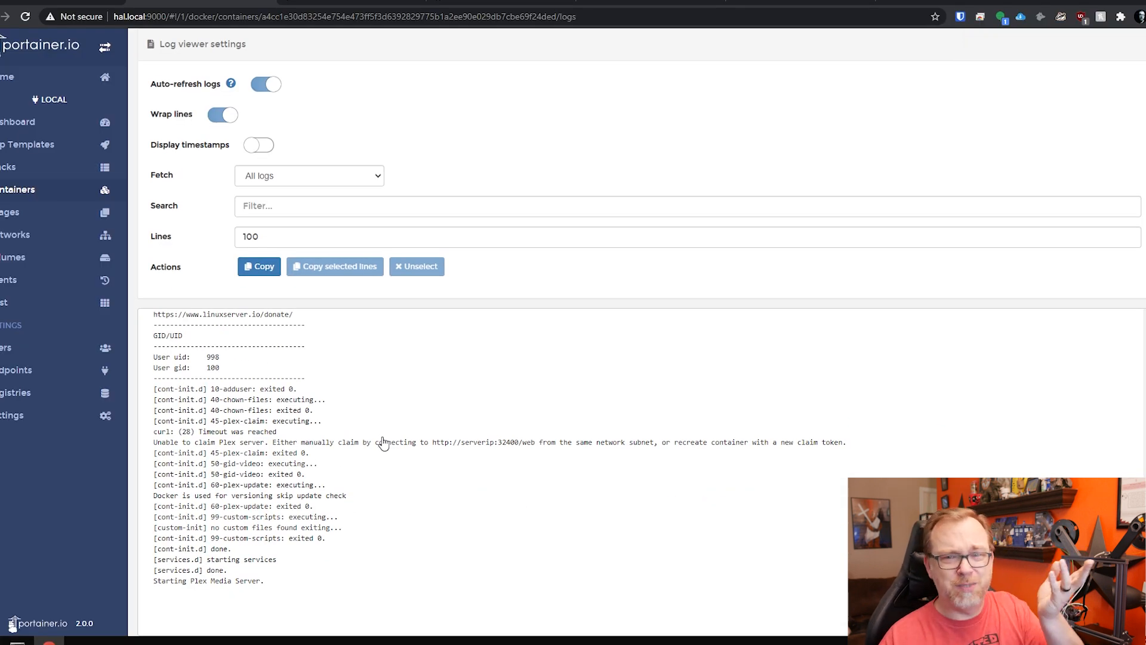
{"action": "mouse_move", "coordinate": [388, 523]}
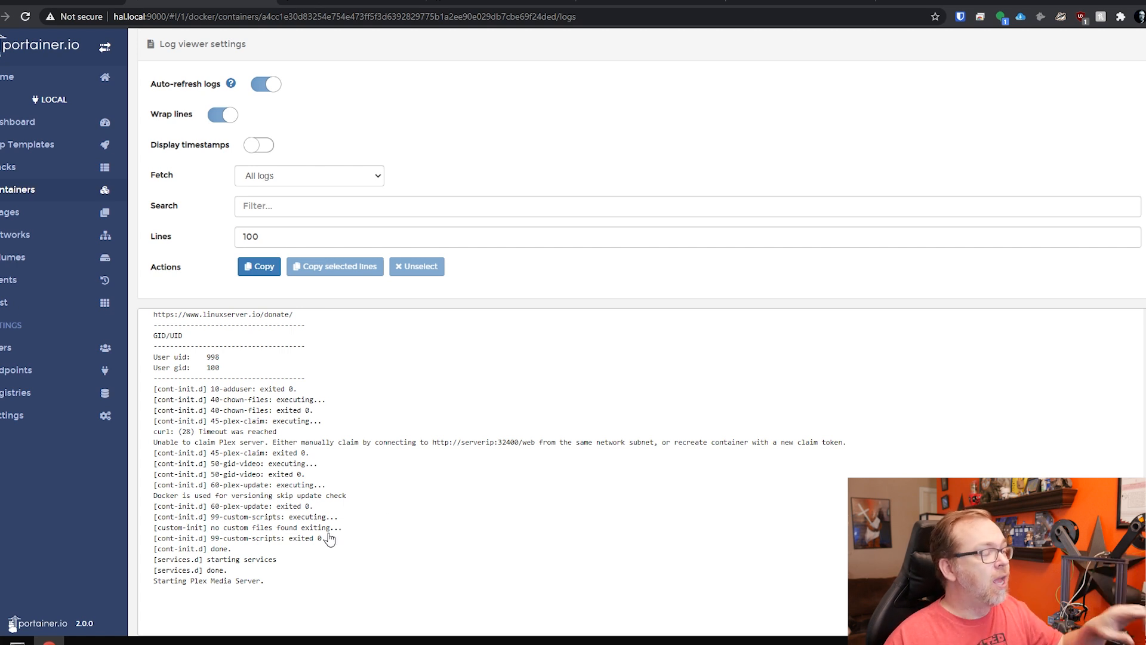
{"action": "mouse_move", "coordinate": [232, 597]}
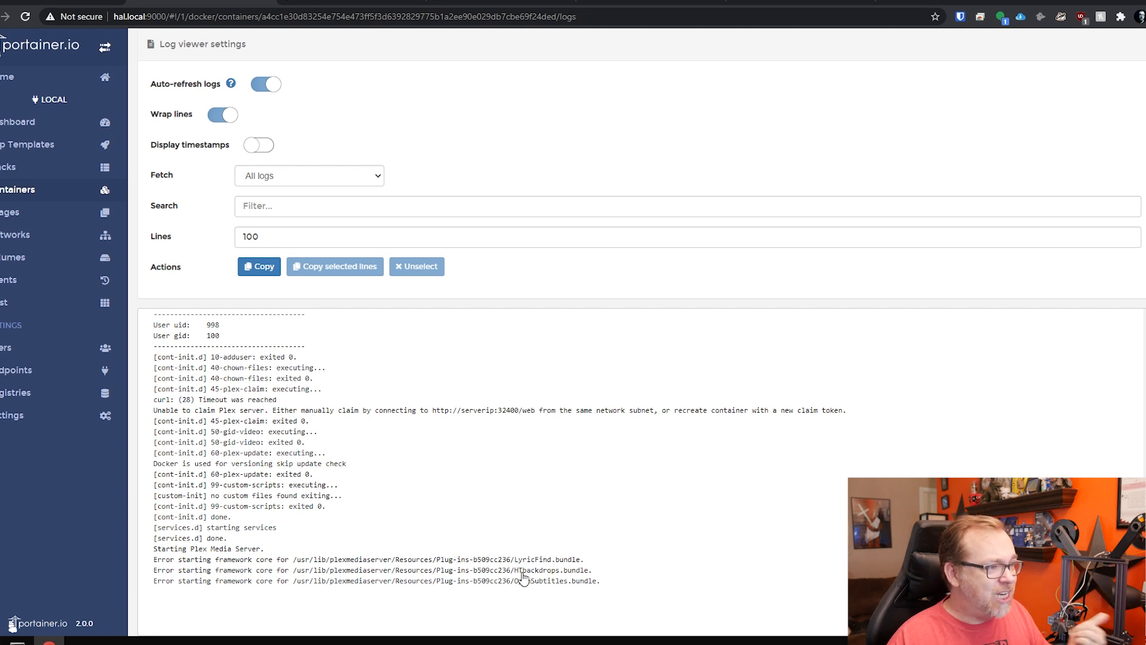
{"action": "mouse_move", "coordinate": [522, 585]}
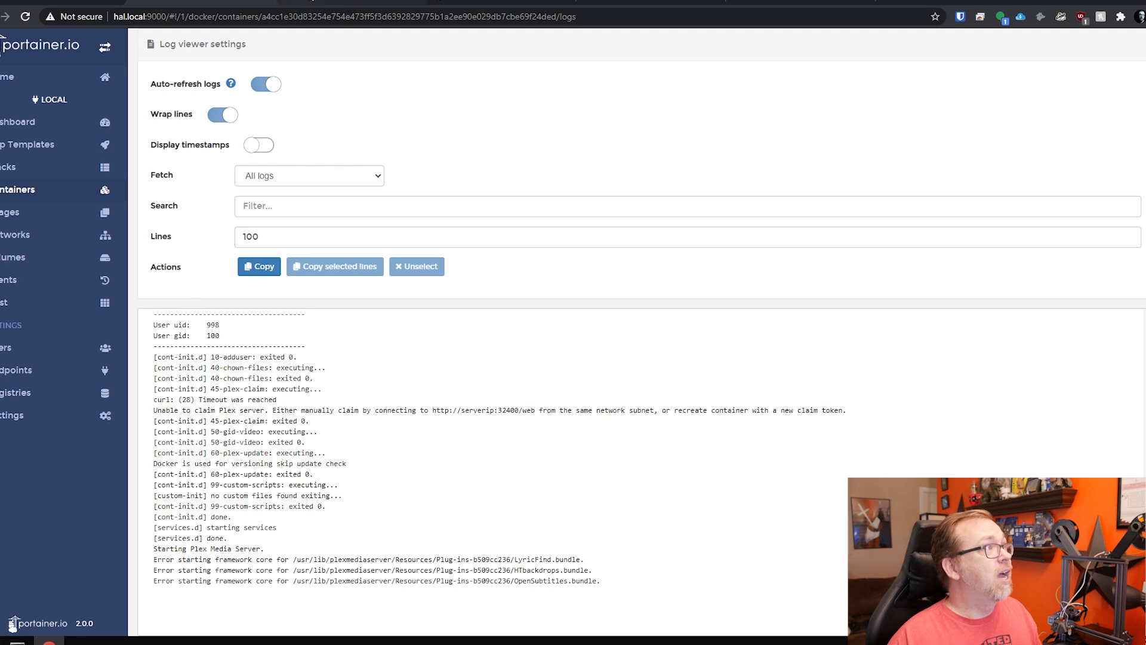
Check the Pi's CPU load and temperature in RPi-Monitor, then return to the plex log
{"action": "left_click", "coordinate": [73, 10]}
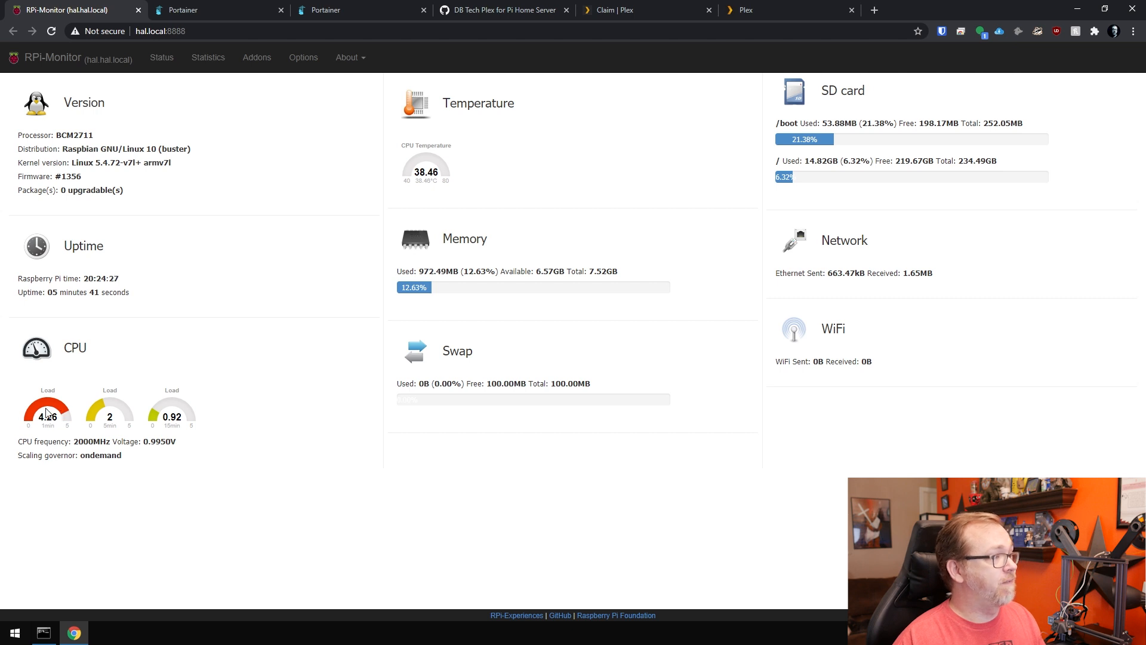
{"action": "mouse_move", "coordinate": [326, 256]}
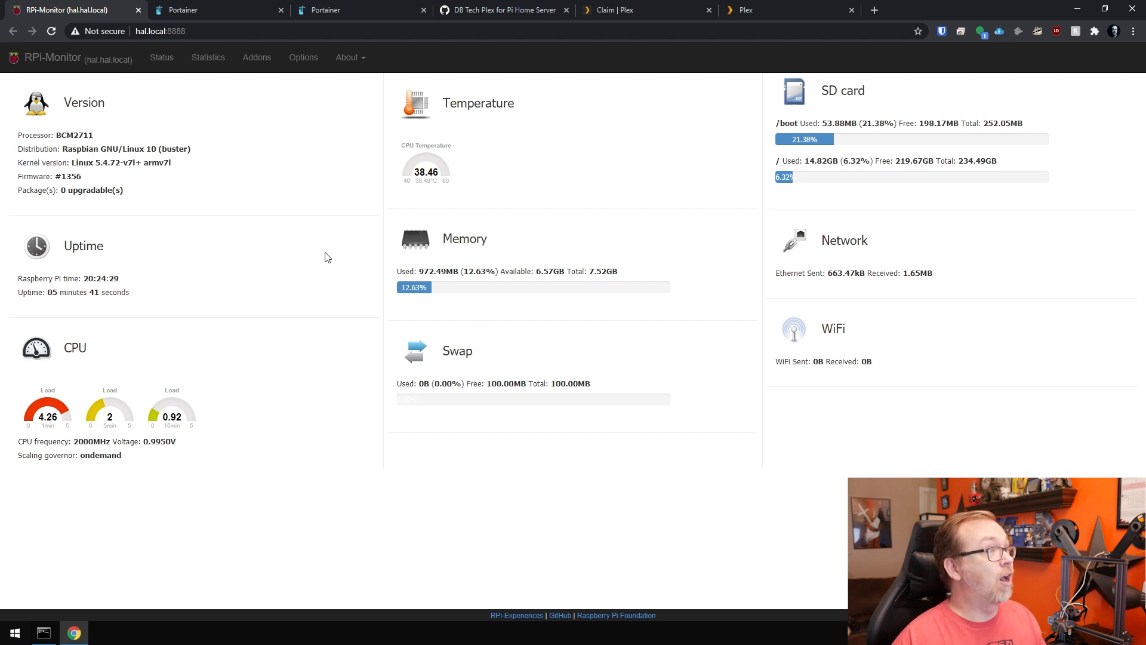
{"action": "mouse_move", "coordinate": [415, 179]}
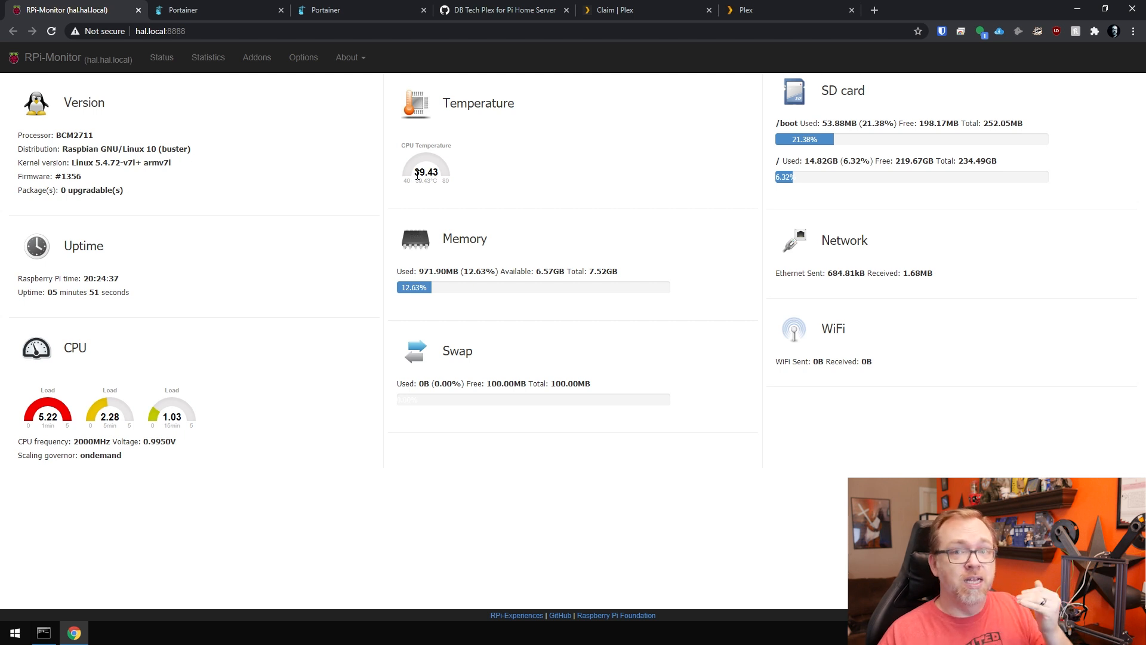
{"action": "left_click", "coordinate": [216, 10]}
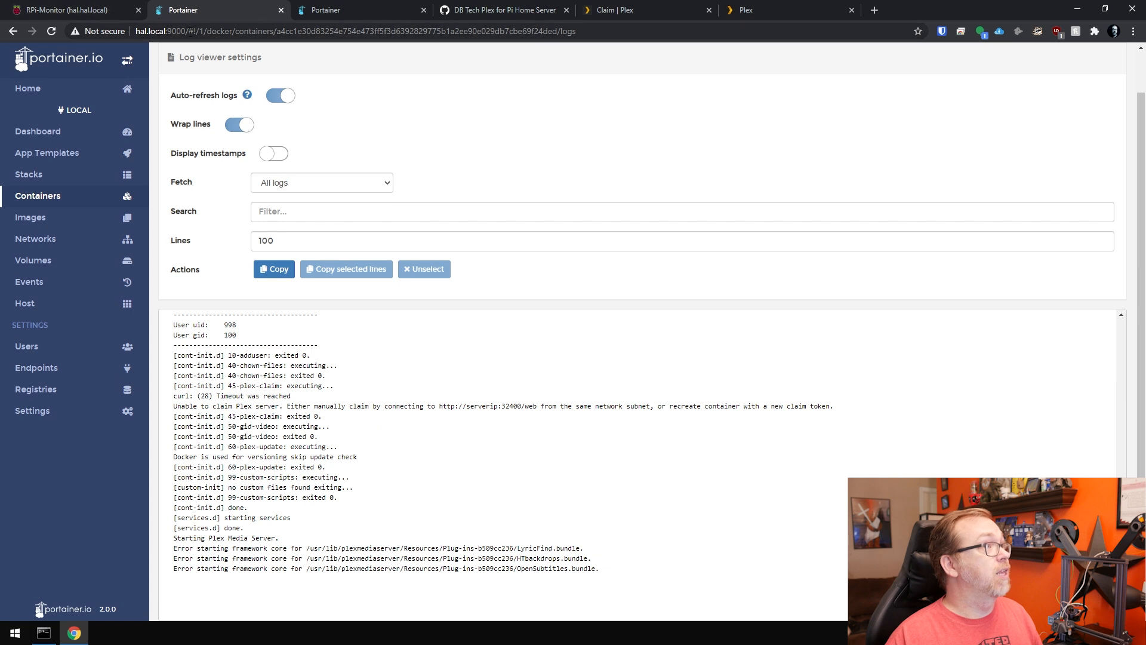
Open hal.local:32400/web, enter as the admin user, and browse the TV Shows library
{"action": "left_click", "coordinate": [1016, 10]}
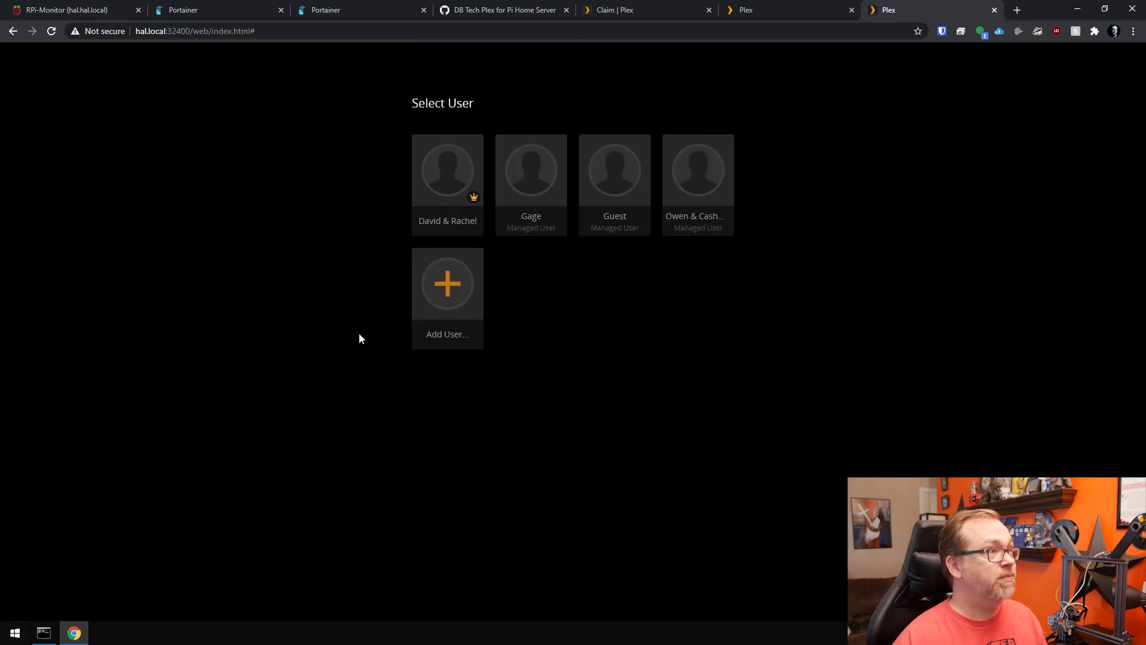
{"action": "left_click", "coordinate": [447, 169]}
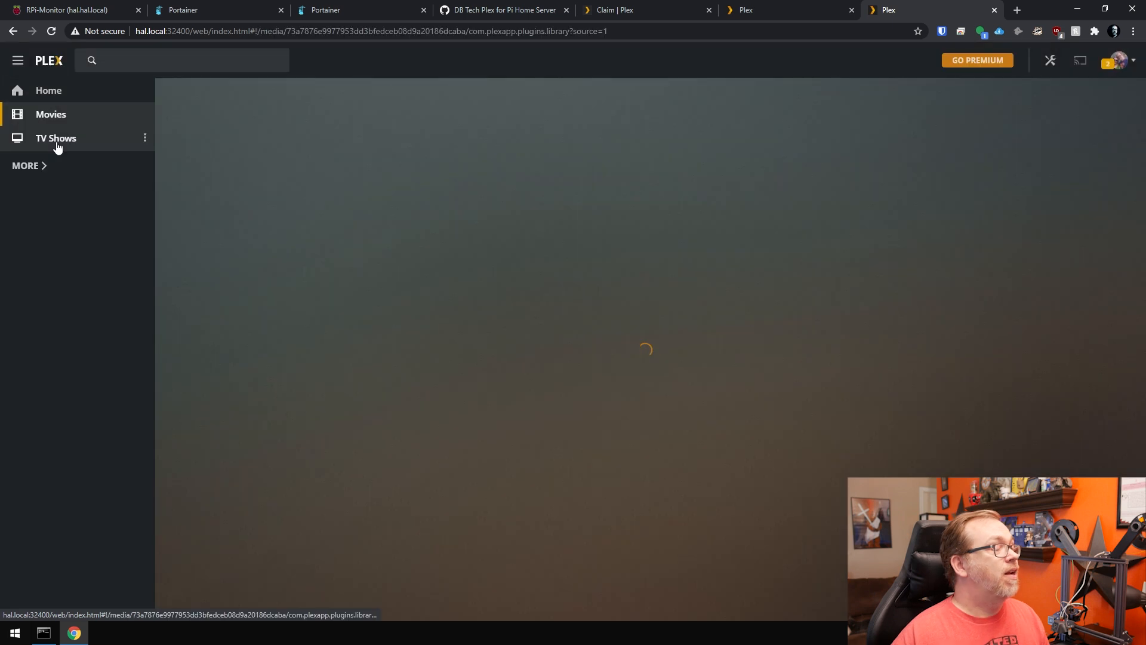
{"action": "left_click", "coordinate": [51, 114]}
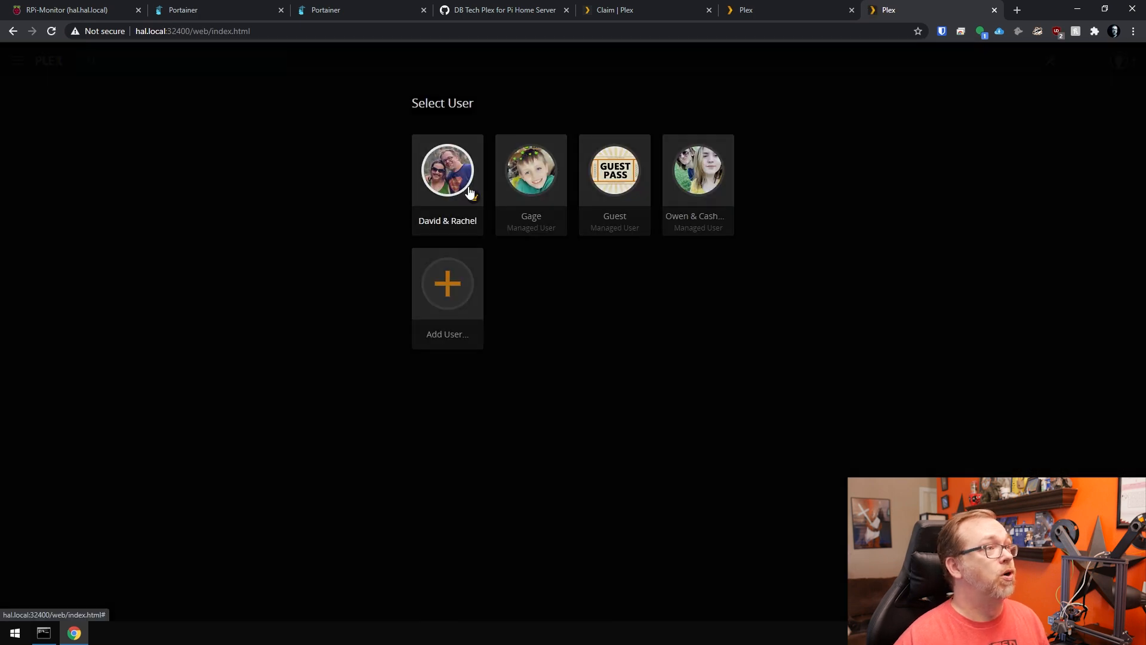
{"action": "left_click", "coordinate": [447, 169]}
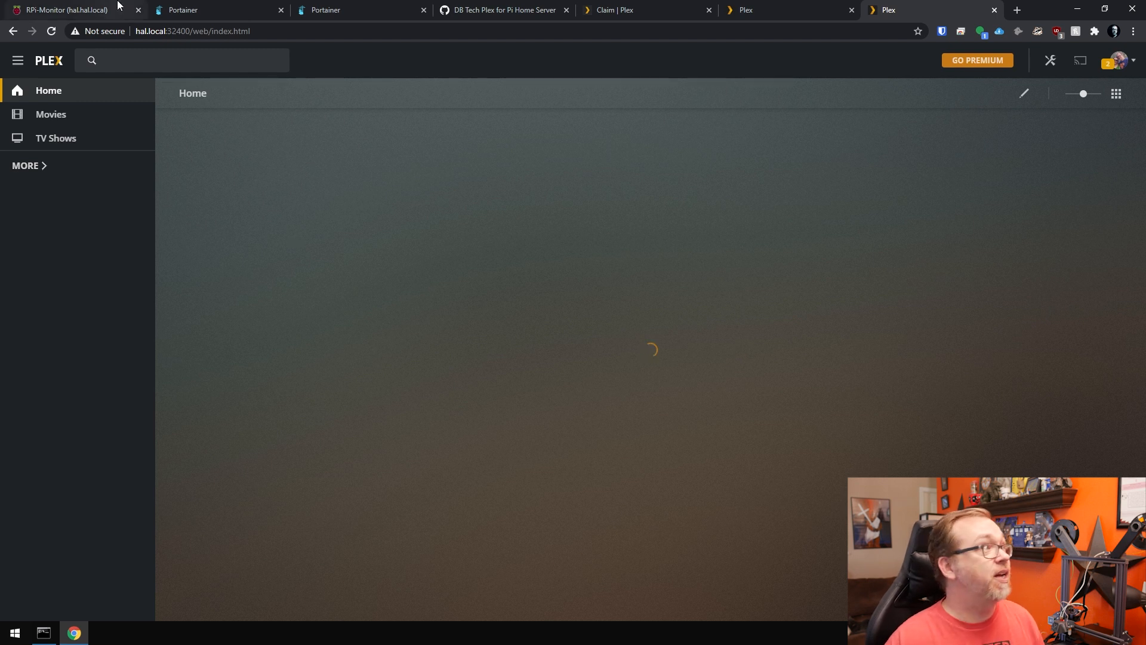
{"action": "left_click", "coordinate": [64, 10]}
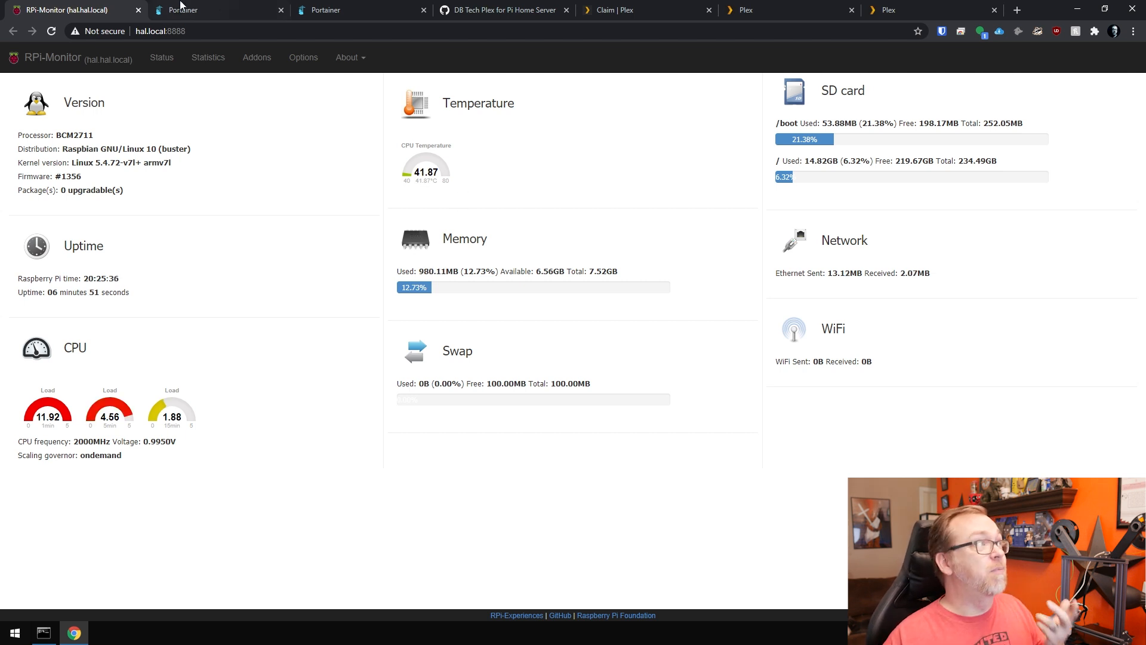
Leave RPi-Monitor's load-near-12 view and return to Portainer's plex log
{"action": "left_click", "coordinate": [216, 9]}
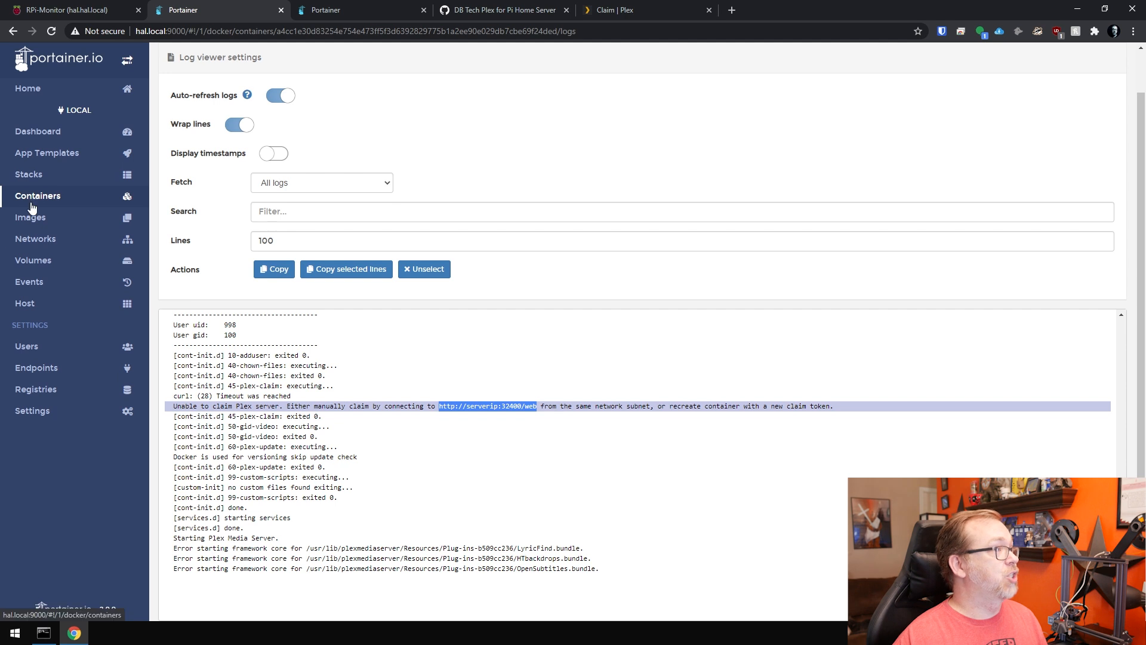
Open the plex stack from Stacks, select the plex container and confirm its removal
{"action": "left_click", "coordinate": [29, 174]}
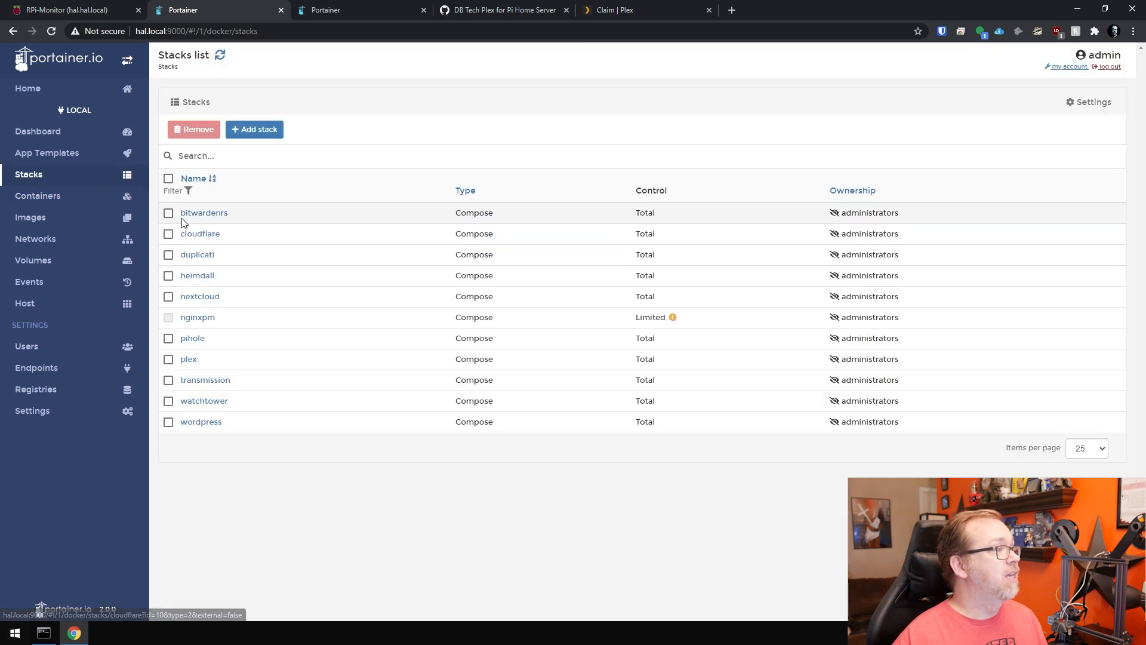
{"action": "left_click", "coordinate": [188, 358]}
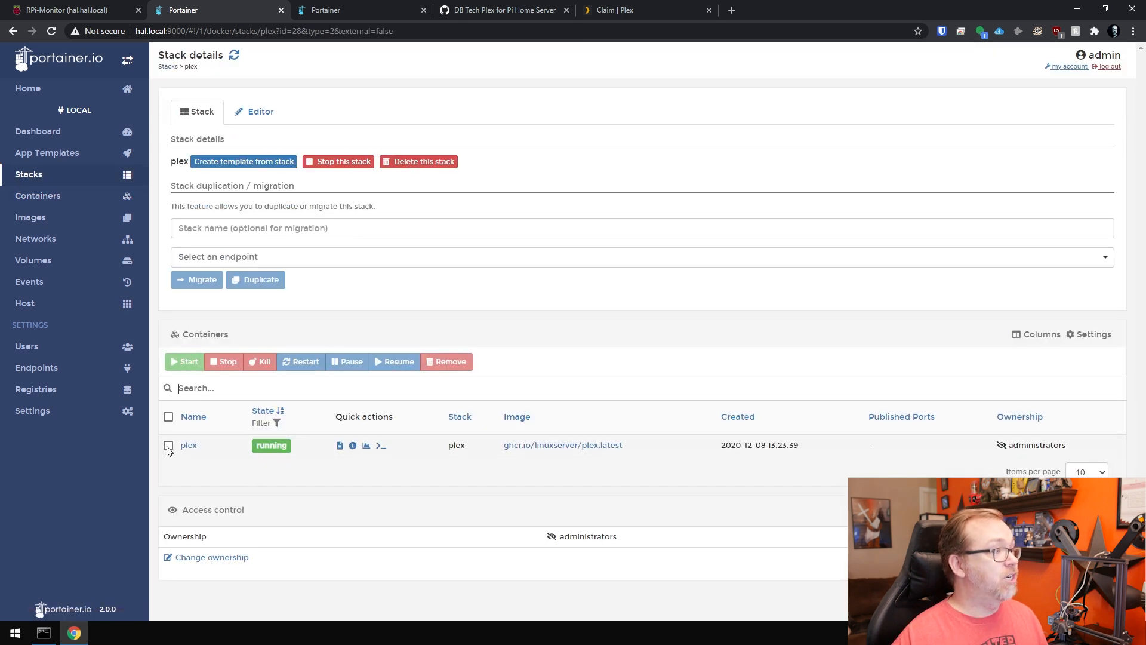
{"action": "left_click", "coordinate": [447, 361]}
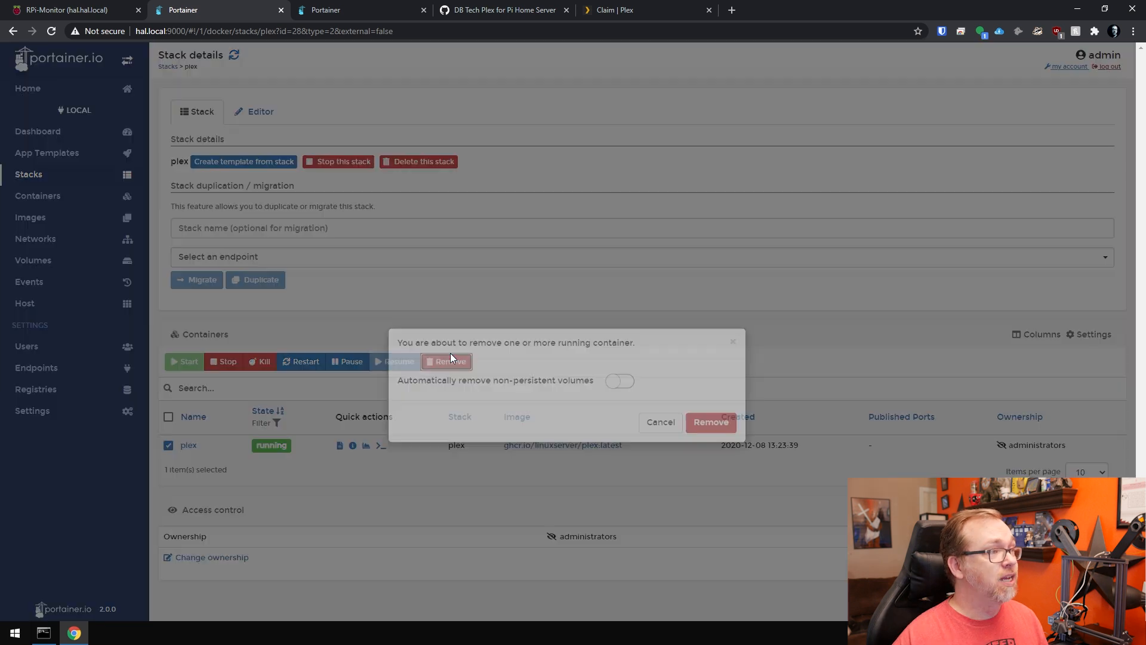
{"action": "left_click", "coordinate": [709, 422]}
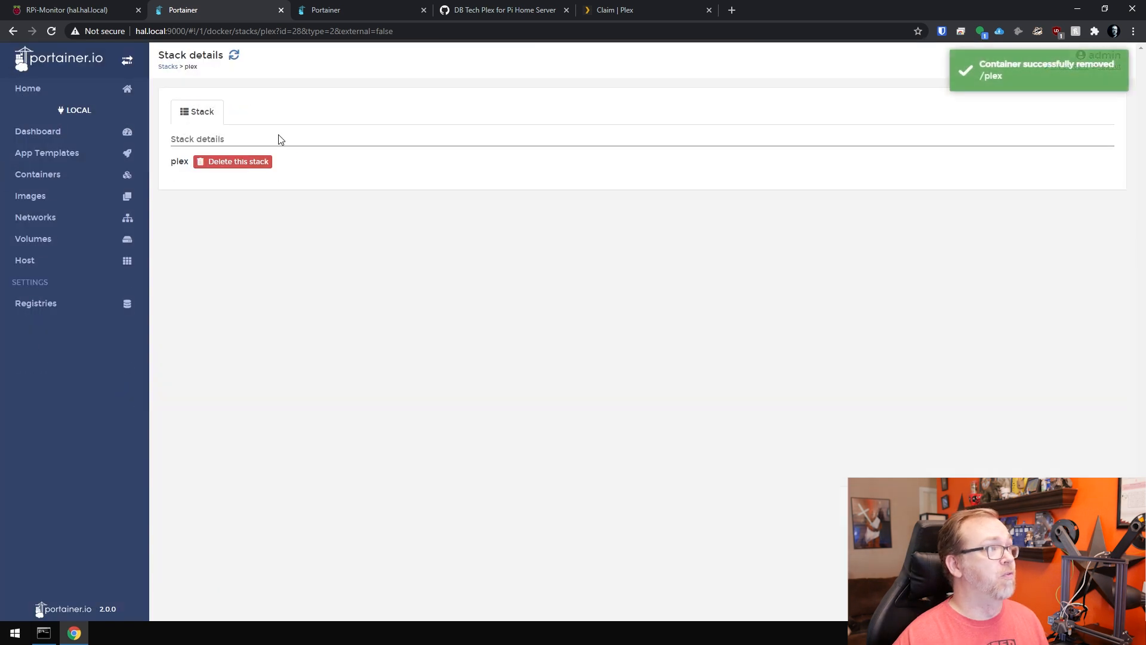
{"action": "left_click", "coordinate": [65, 9]}
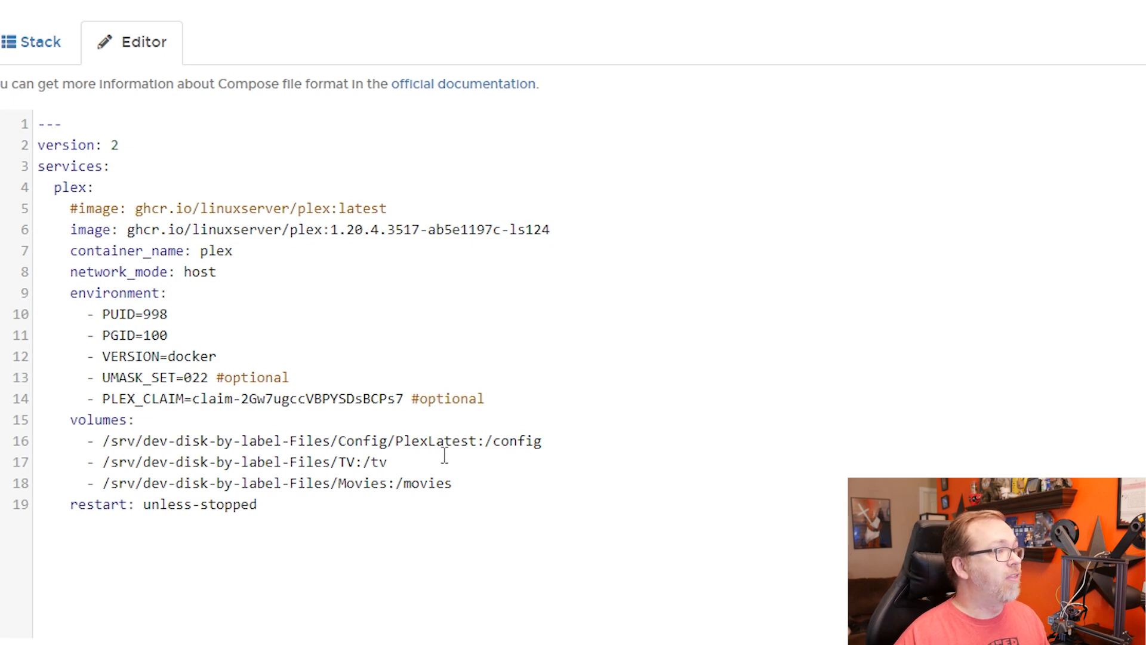
Rename the config folder from PlexLatest to PlexFixed and update the stack
{"action": "double_click", "coordinate": [453, 441]}
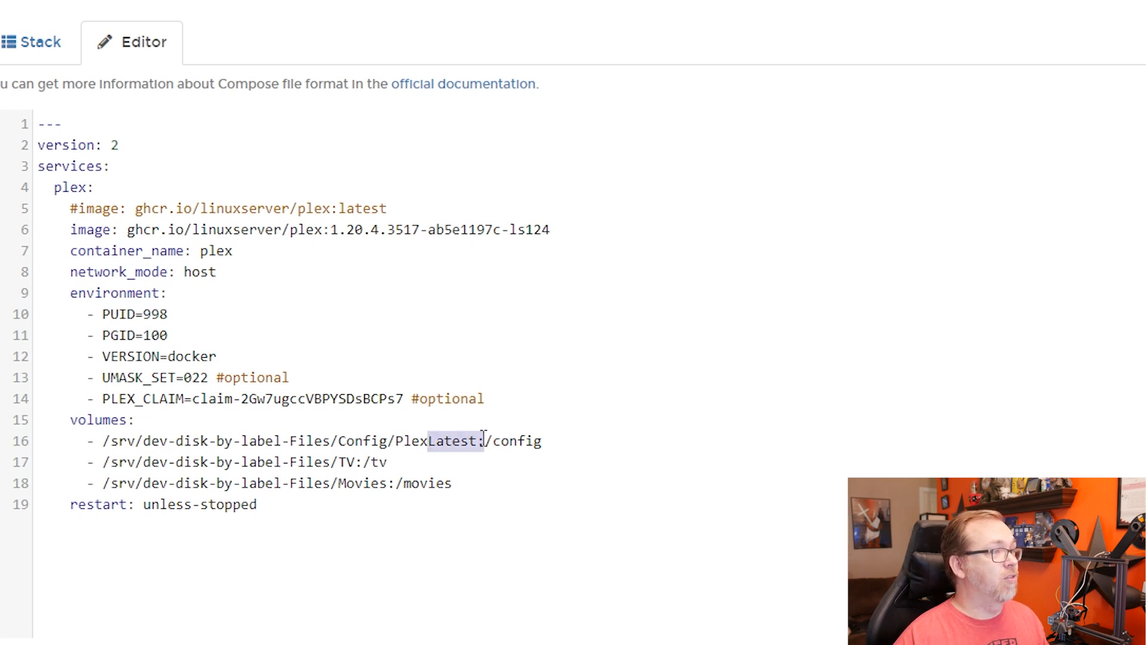
{"action": "type", "text": "Fixed"}
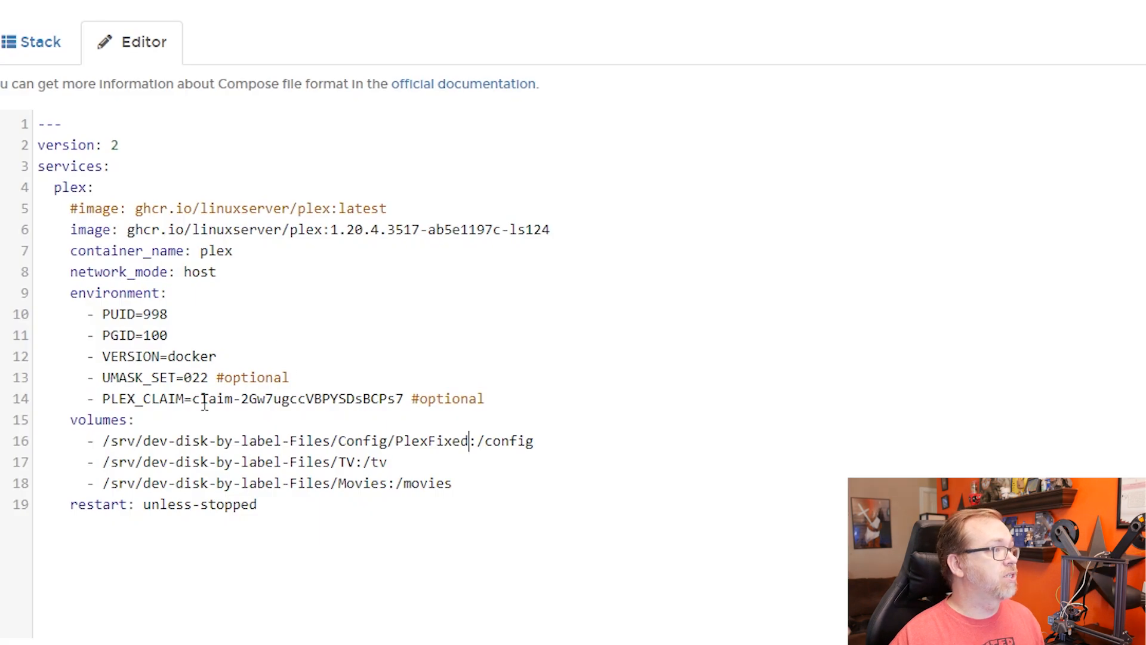
{"action": "double_click", "coordinate": [292, 398]}
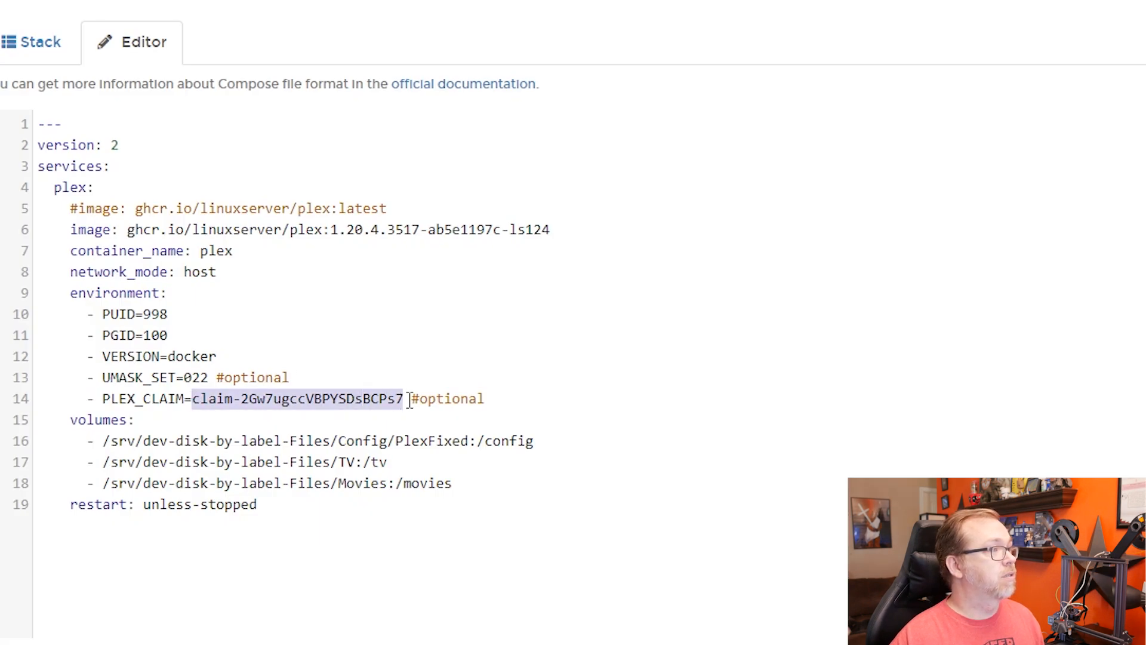
{"action": "left_click", "coordinate": [232, 489]}
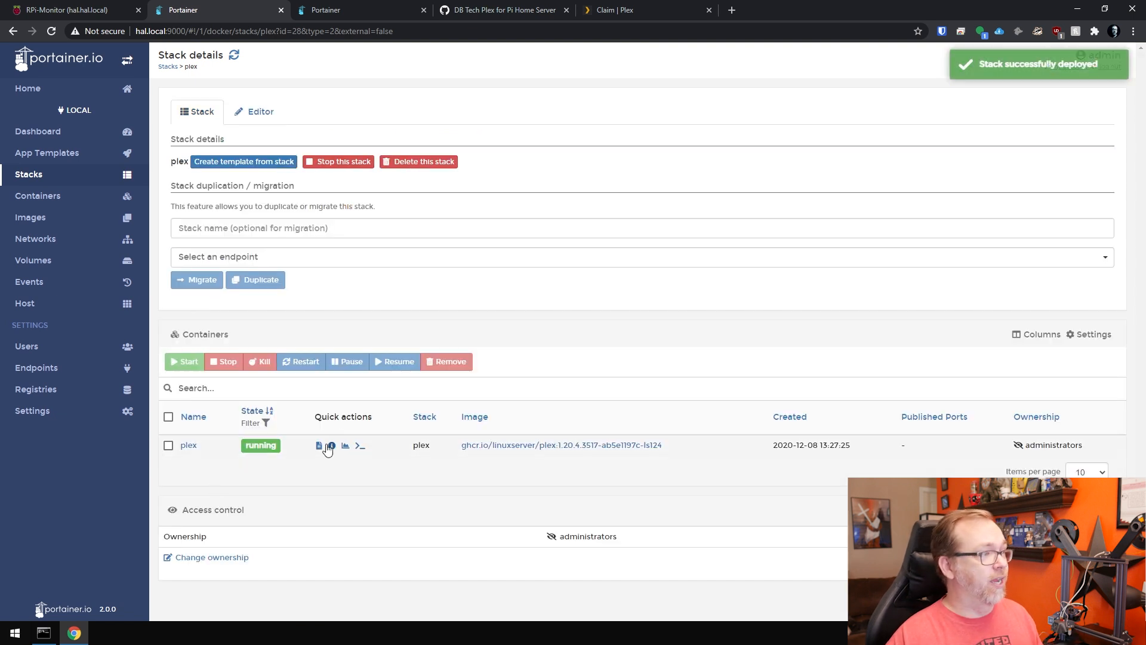
Read the new plex container's startup log, then check the Pi's load in RPi-Monitor
{"action": "left_click", "coordinate": [319, 445]}
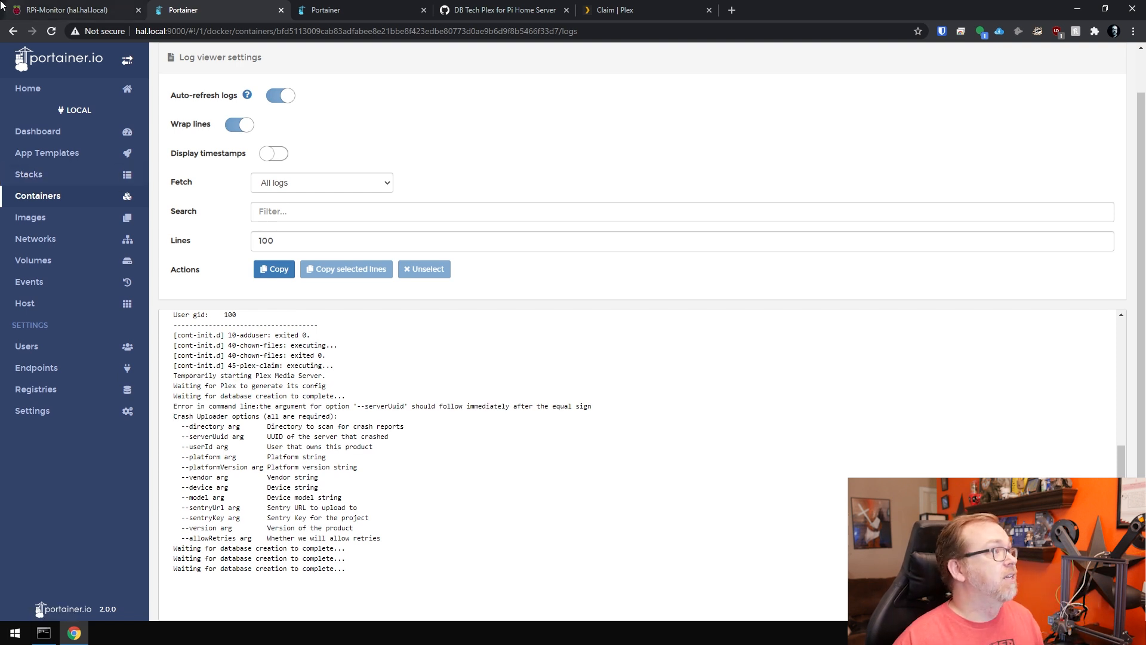
{"action": "left_click", "coordinate": [65, 9]}
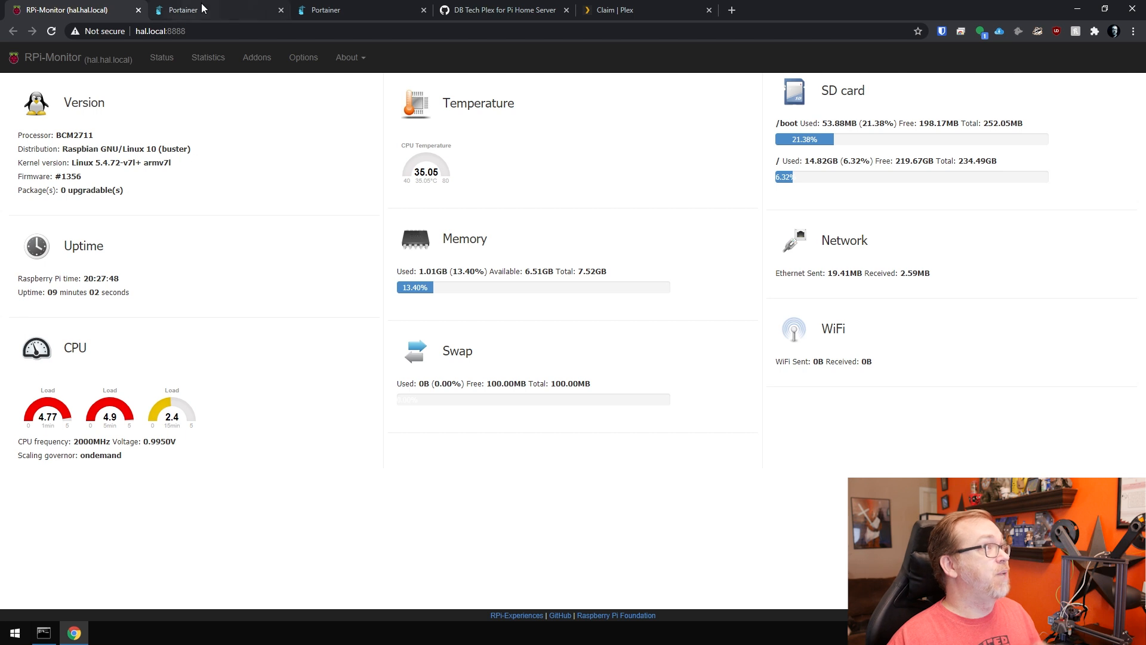
Reopen the plex container's log from Portainer's Containers list, showing 'Server claimed successfully'
{"action": "left_click", "coordinate": [219, 10]}
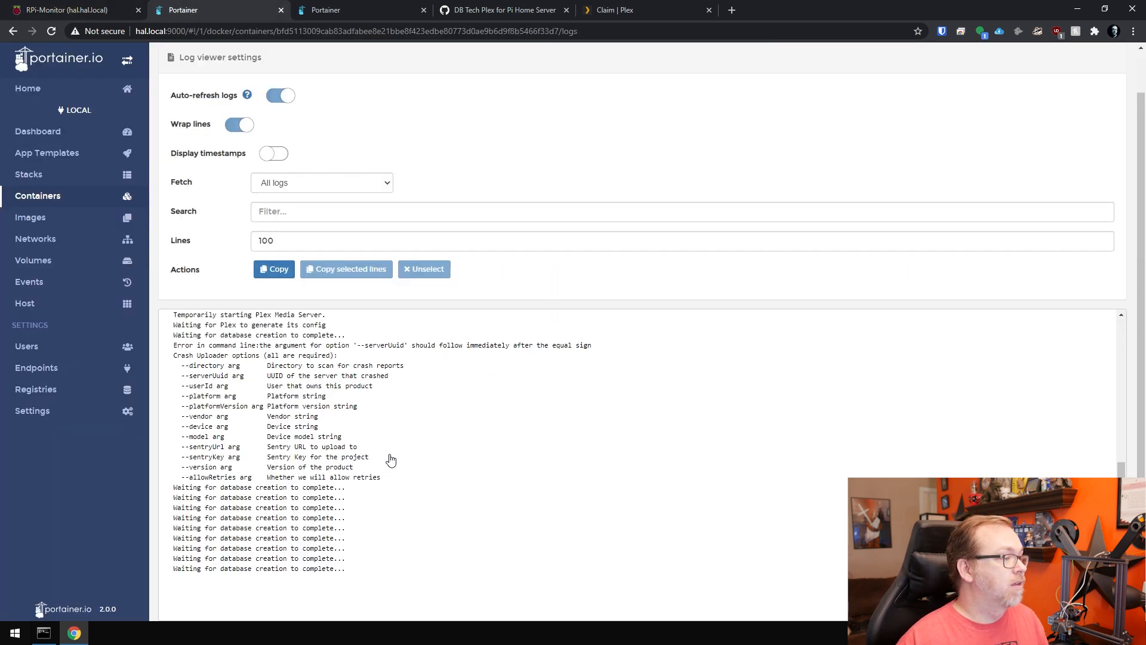
{"action": "left_click", "coordinate": [37, 195]}
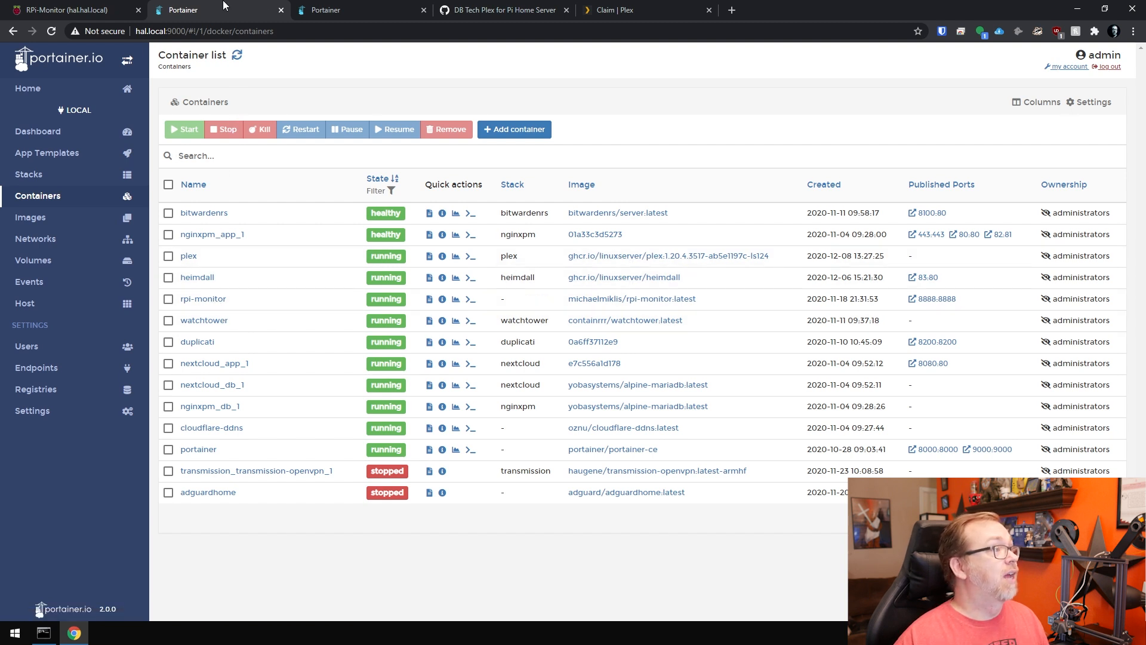
{"action": "left_click", "coordinate": [469, 256]}
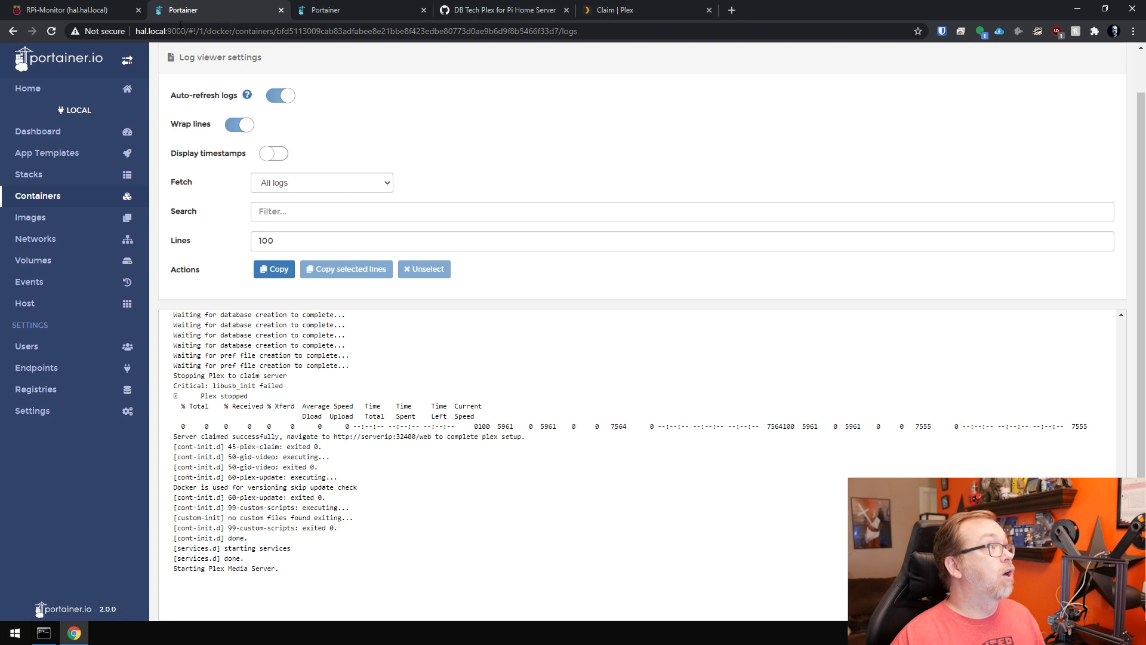
{"action": "left_click", "coordinate": [874, 10]}
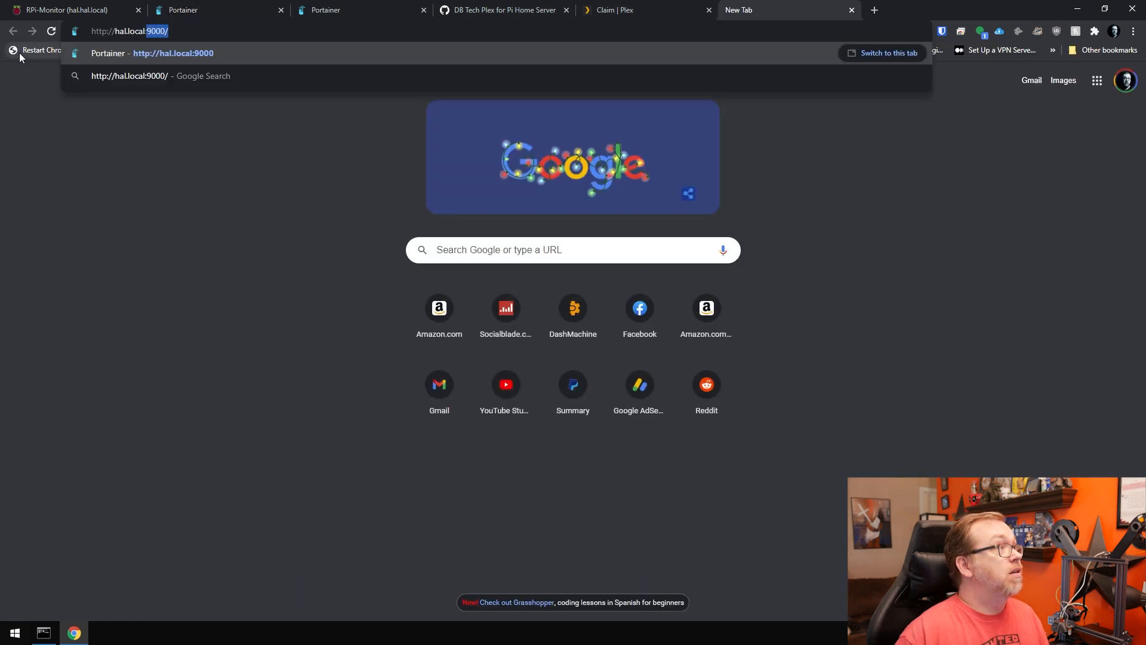
{"action": "type", "text": "http://hal.local:32400/web/index.html#"}
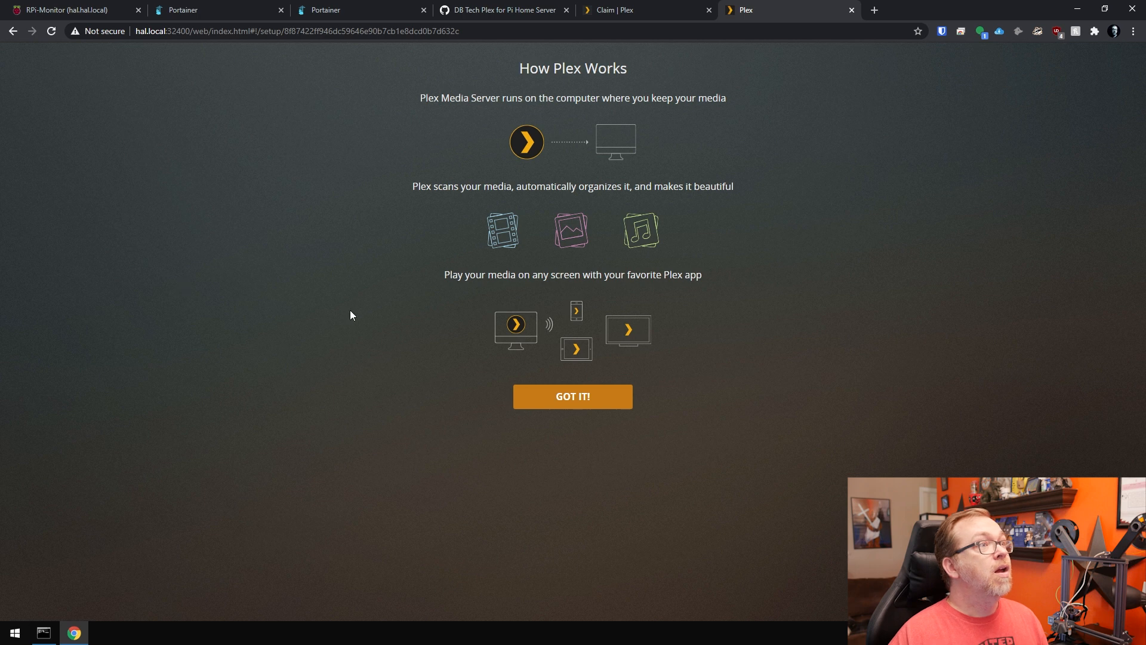
{"action": "mouse_move", "coordinate": [592, 205]}
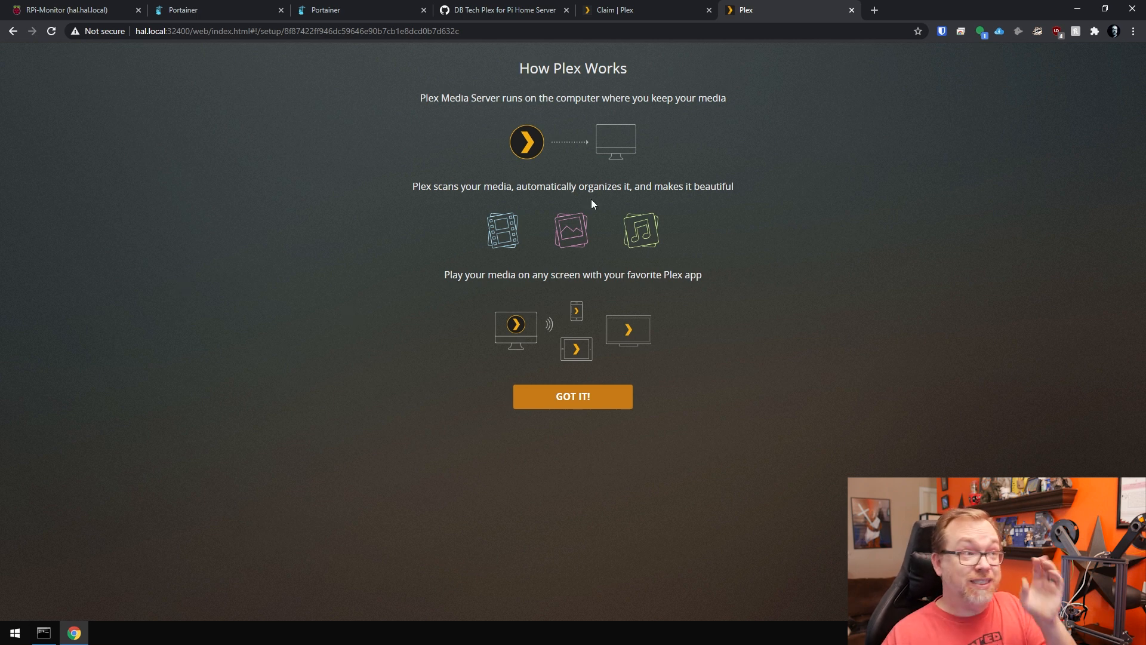
{"action": "mouse_move", "coordinate": [637, 297]}
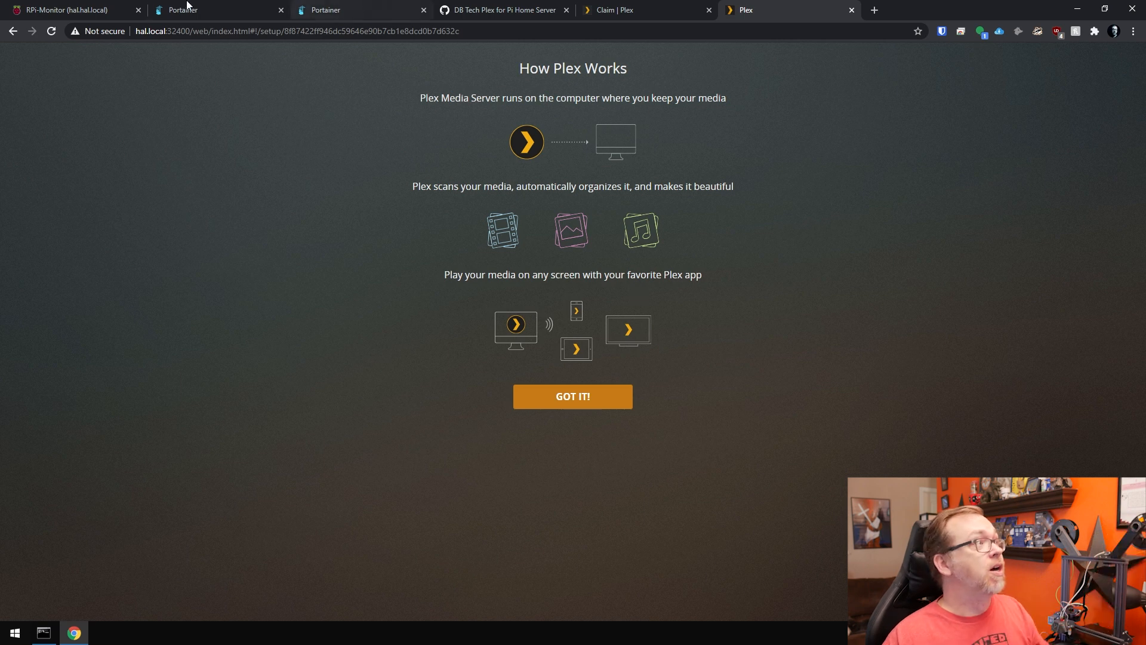
{"action": "left_click", "coordinate": [66, 10]}
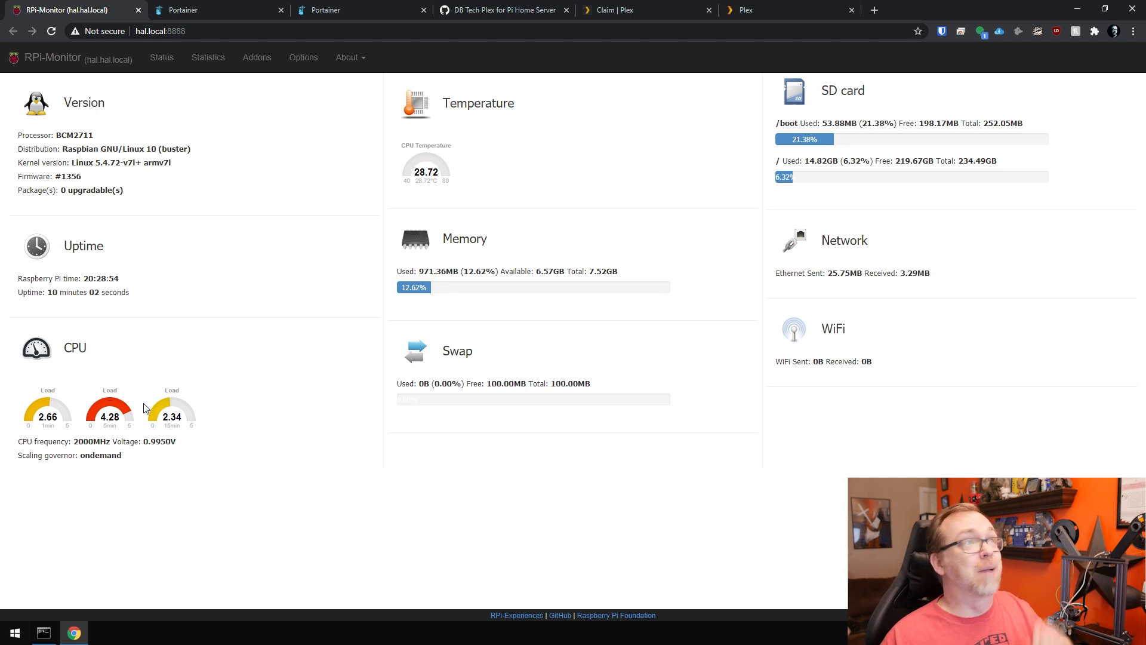
{"action": "left_click", "coordinate": [746, 10]}
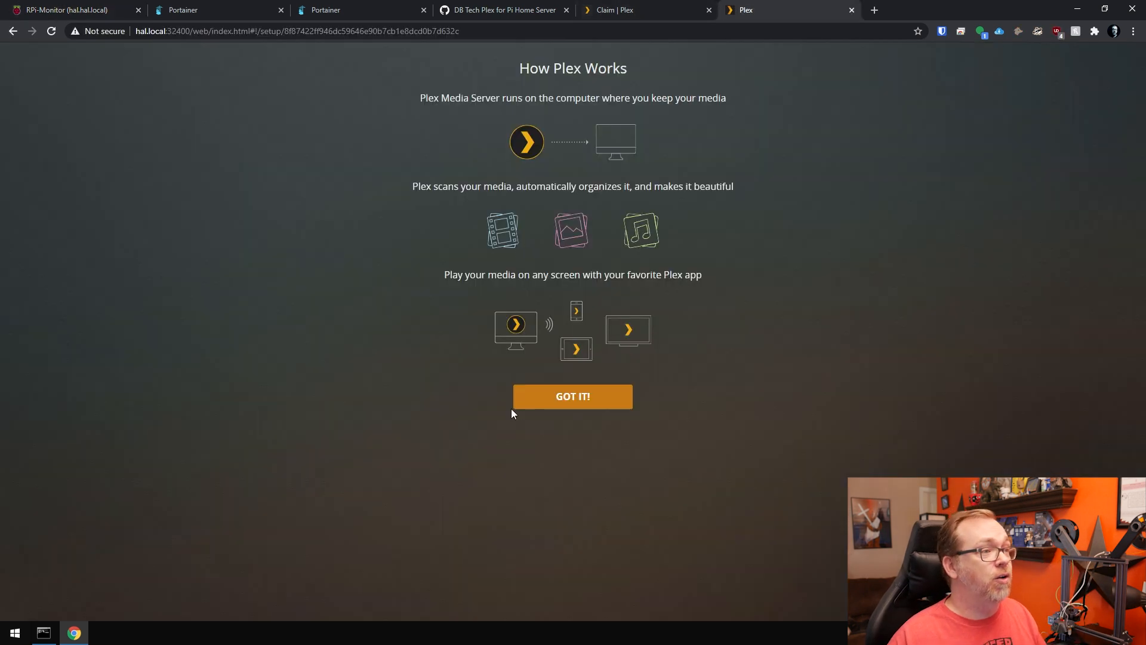
Dismiss the intro and Plex Pass offer, name the server hal.local, disable outside access, and begin a Movies library
{"action": "left_click", "coordinate": [573, 396]}
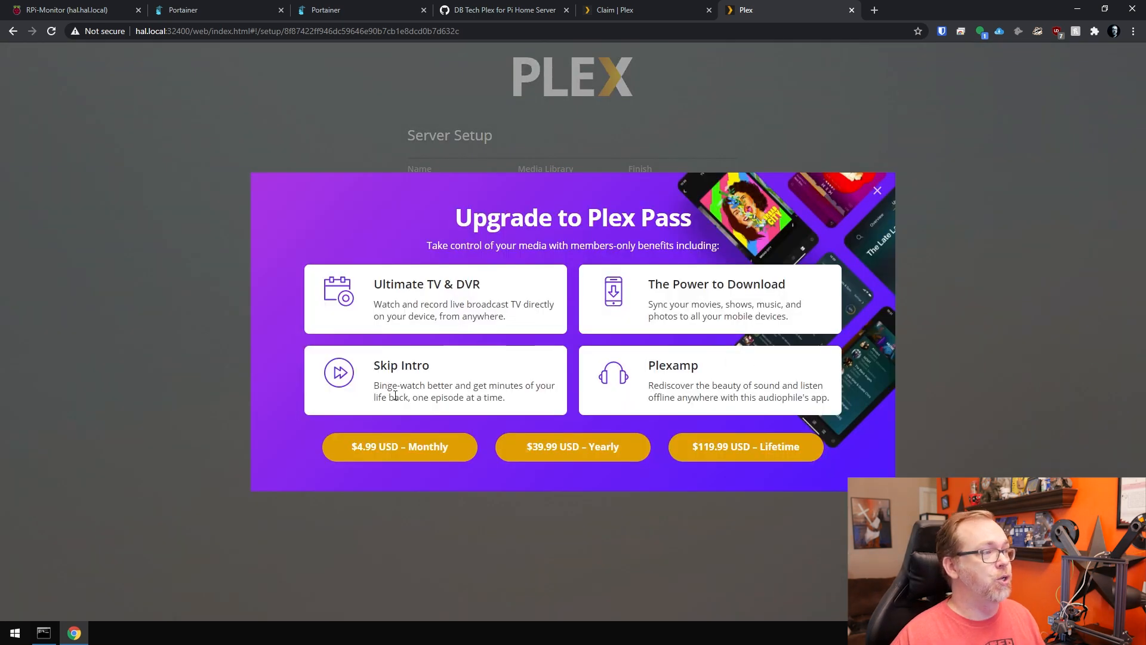
{"action": "left_click", "coordinate": [876, 191]}
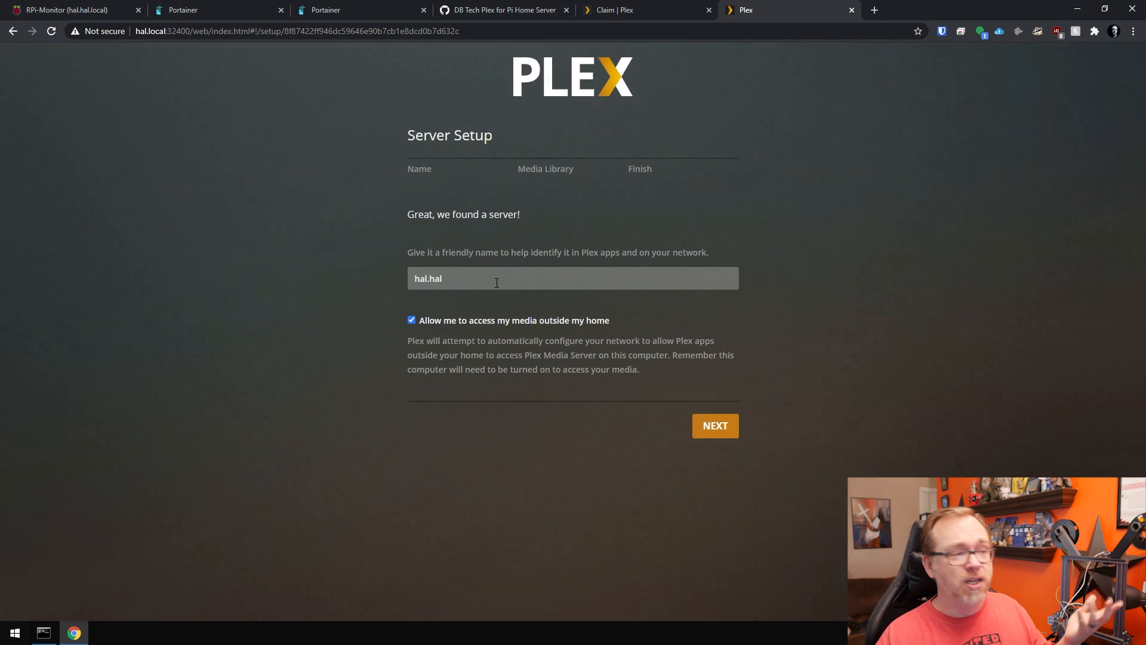
{"action": "left_click", "coordinate": [411, 320]}
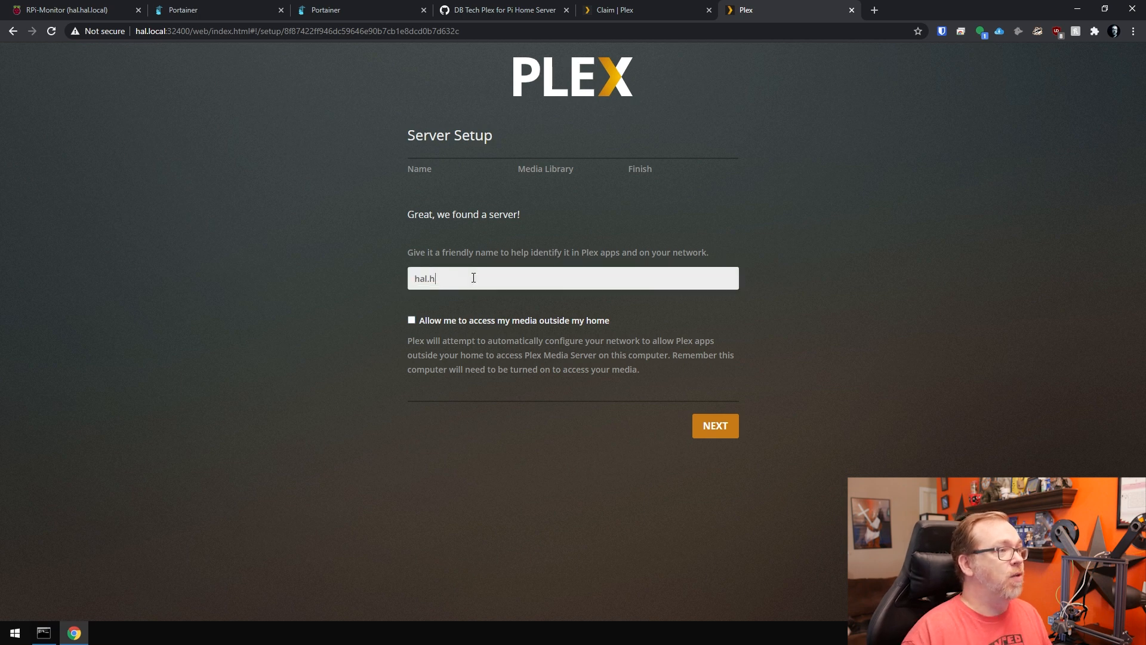
{"action": "type", "text": "ocal"}
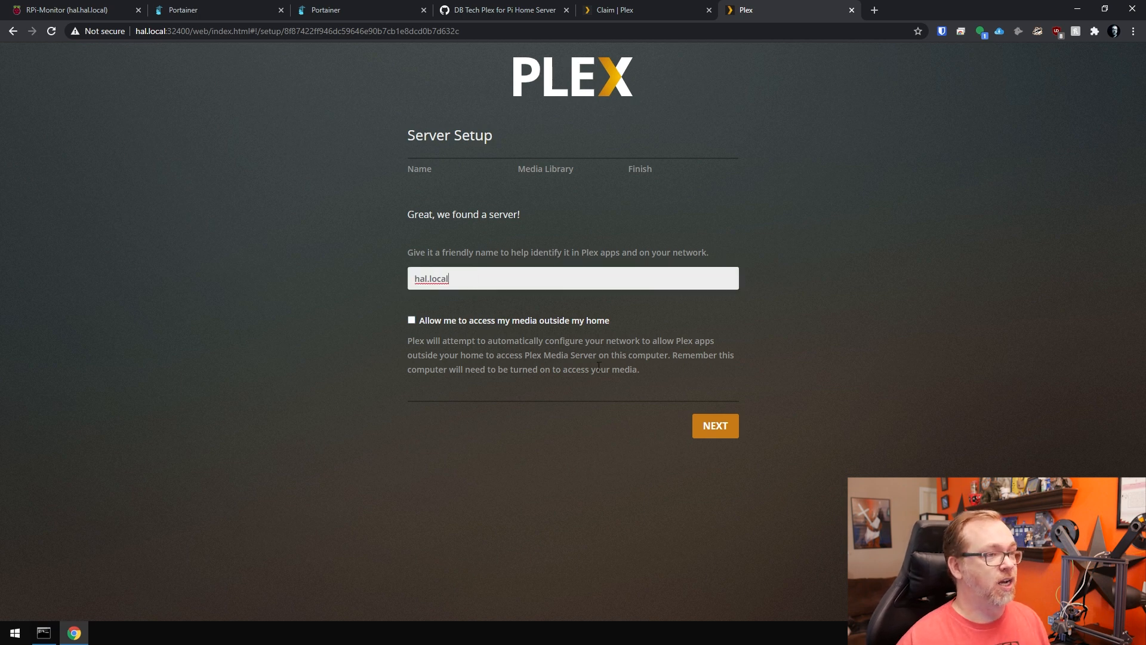
{"action": "left_click", "coordinate": [713, 426]}
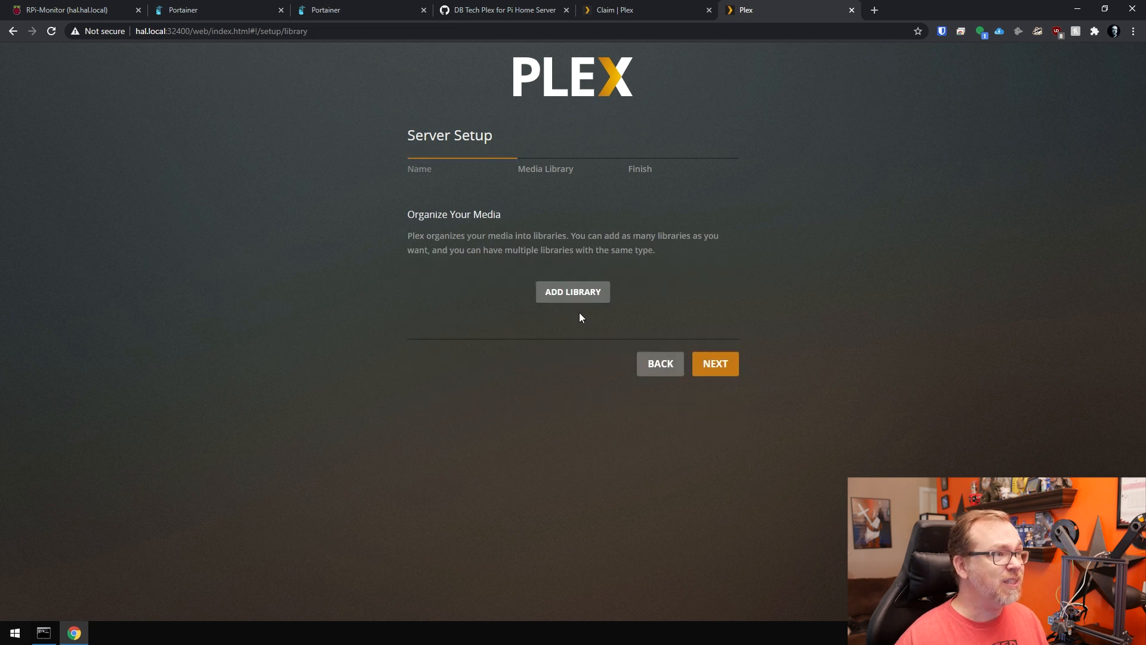
{"action": "left_click", "coordinate": [572, 292]}
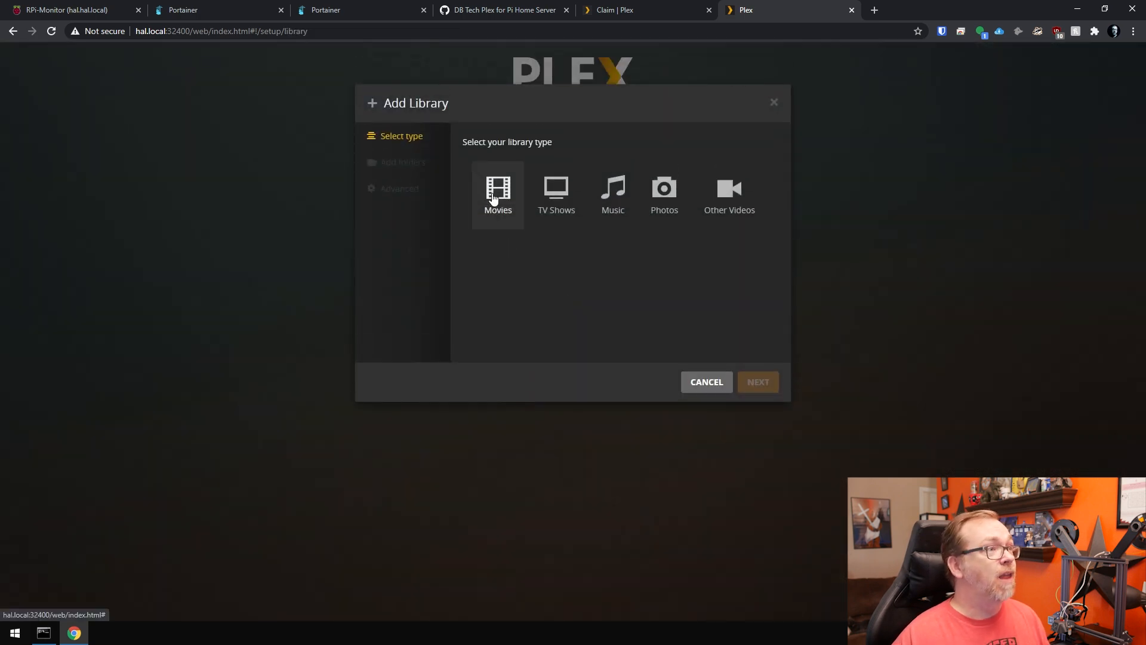
{"action": "left_click", "coordinate": [215, 10]}
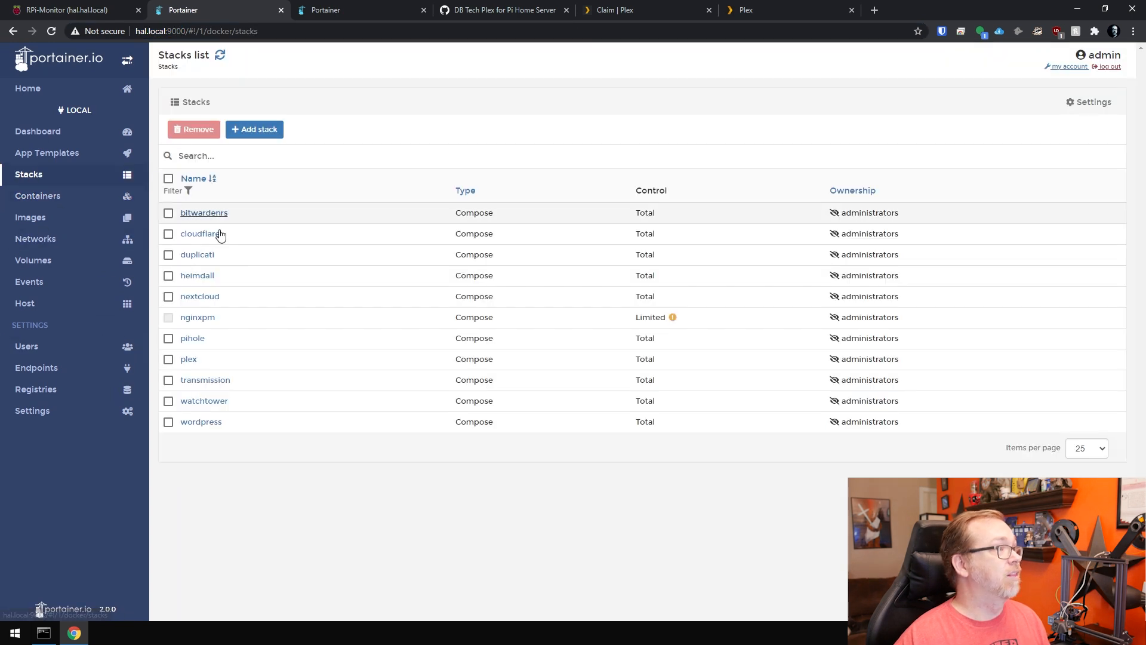
Check the plex stack's container is running in Portainer, then return to Plex's Add Library
{"action": "left_click", "coordinate": [188, 358]}
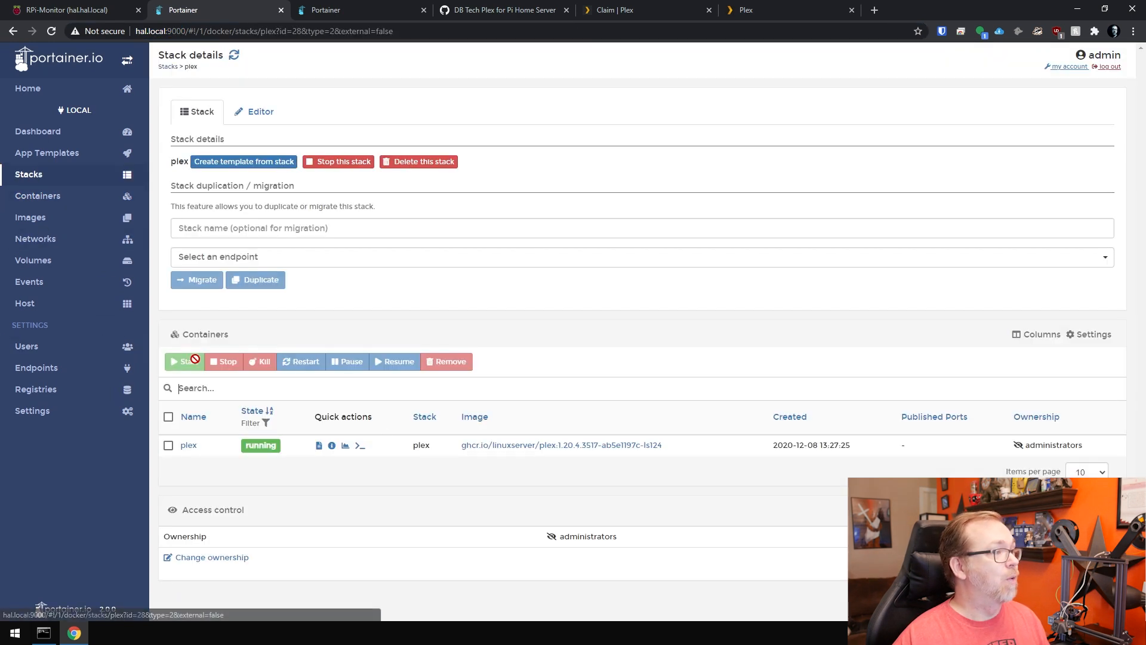
{"action": "left_click", "coordinate": [255, 111]}
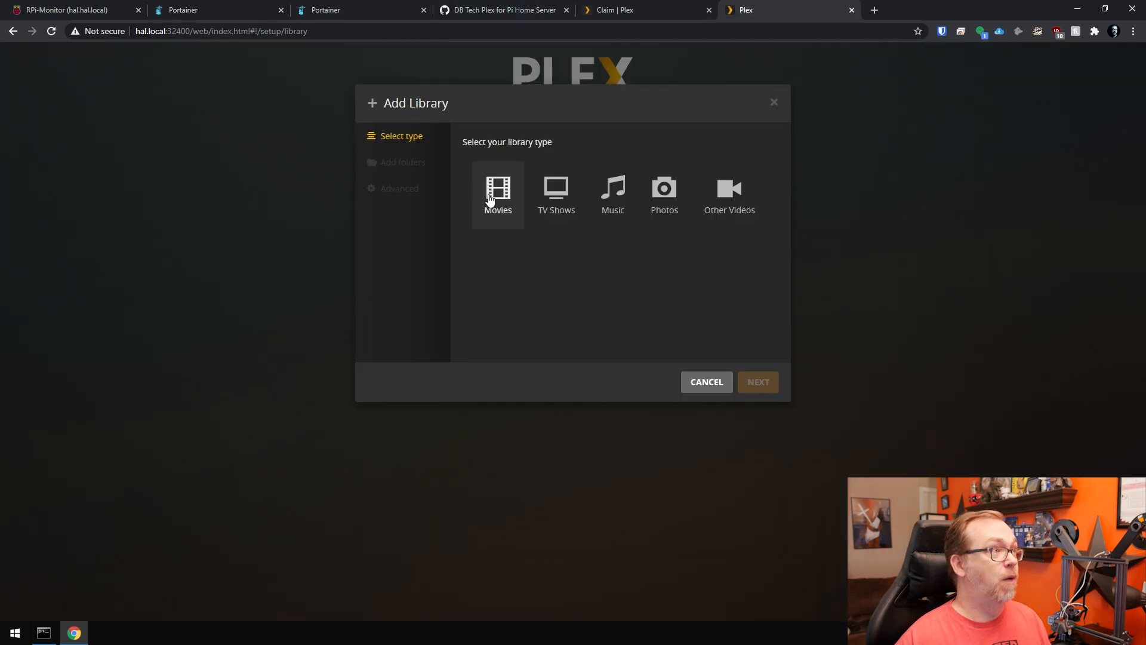
Add a Movies library pointing to the movies folder
{"action": "left_click", "coordinate": [498, 193]}
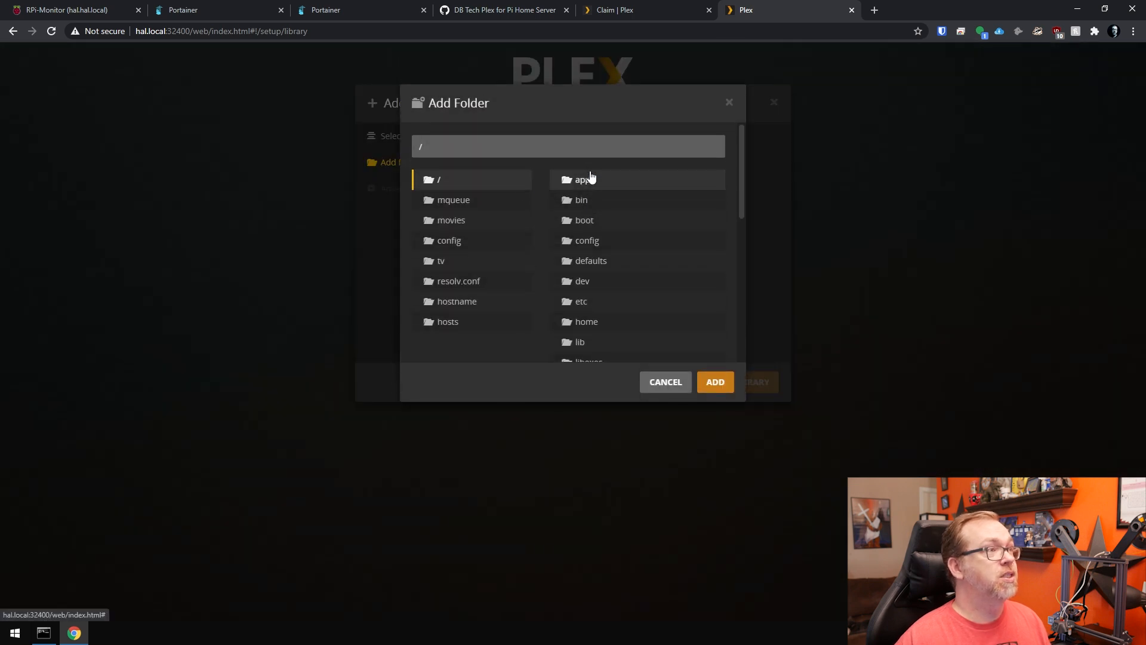
{"action": "left_click", "coordinate": [452, 219]}
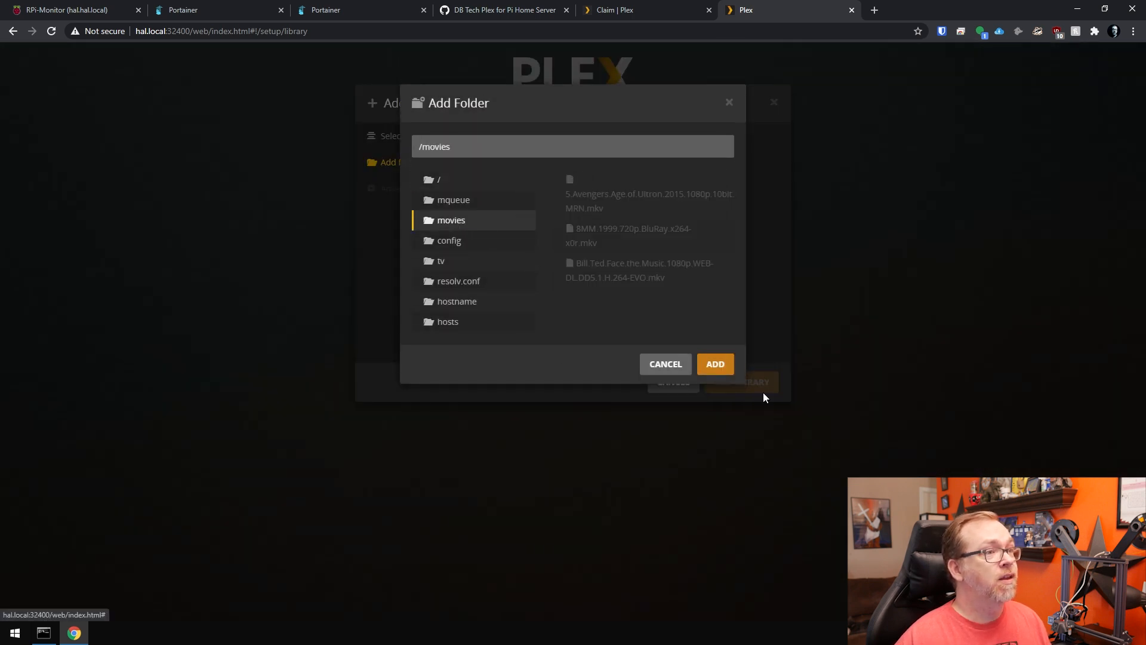
{"action": "left_click", "coordinate": [714, 363]}
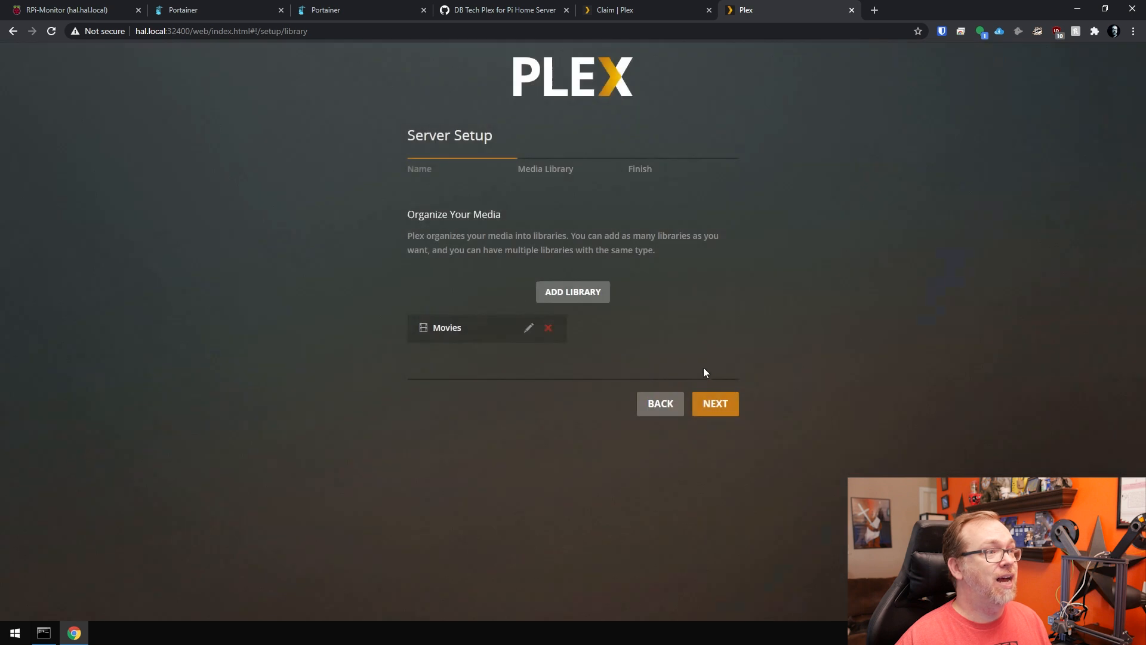
Add a TV Shows library from the tv folder and continue to setup's final step
{"action": "left_click", "coordinate": [573, 292]}
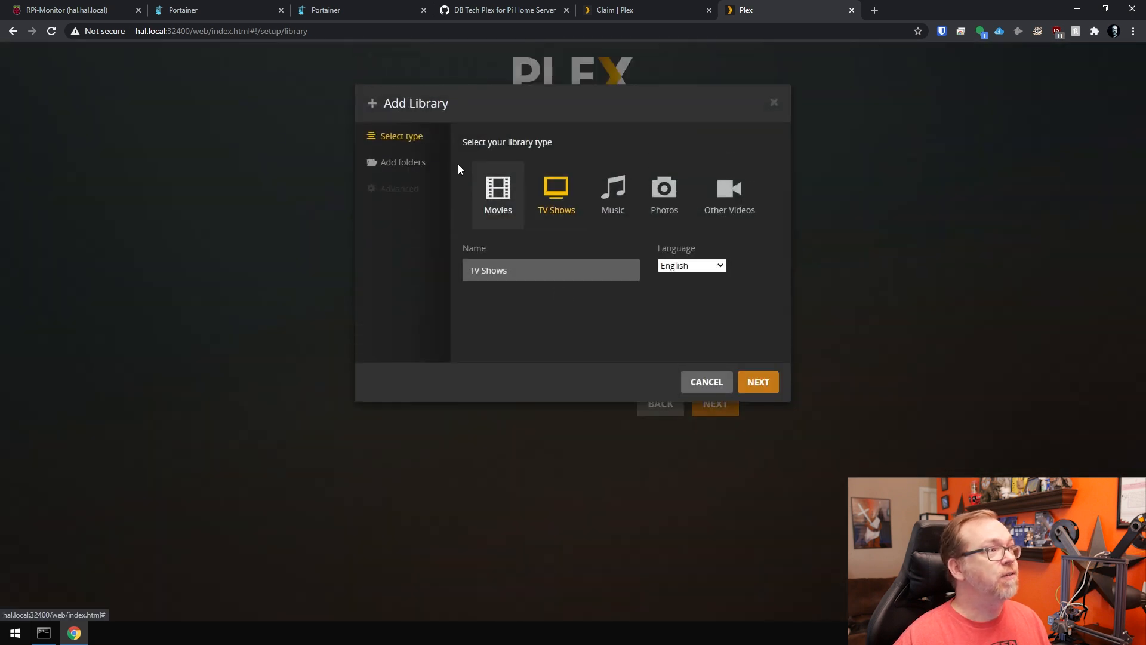
{"action": "left_click", "coordinate": [757, 381]}
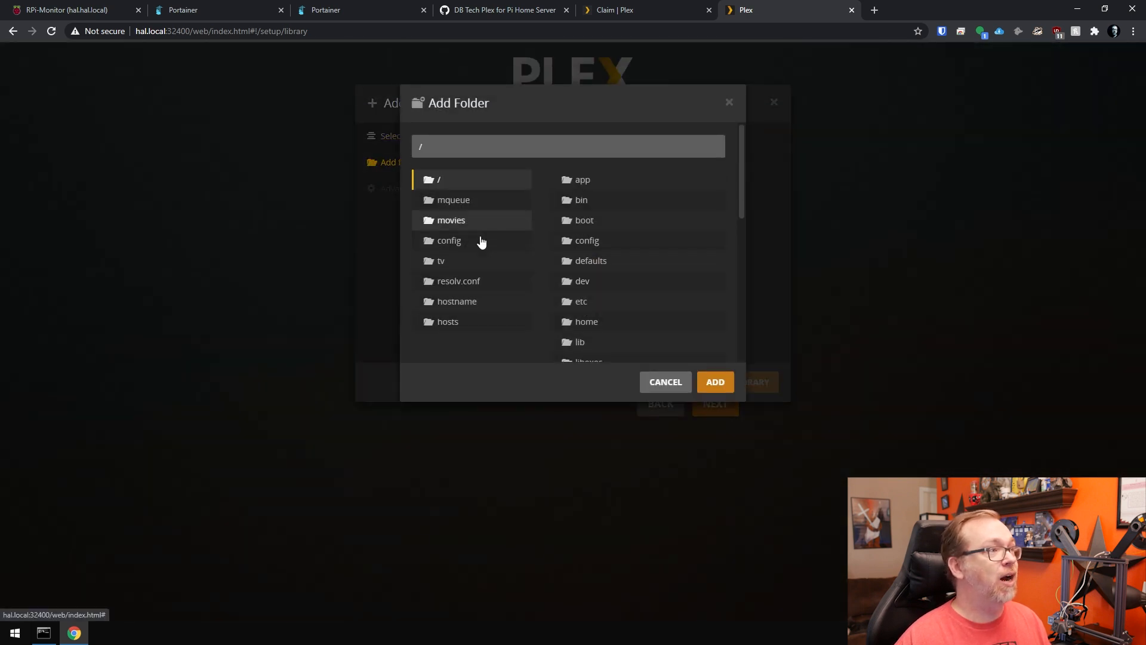
{"action": "left_click", "coordinate": [440, 260]}
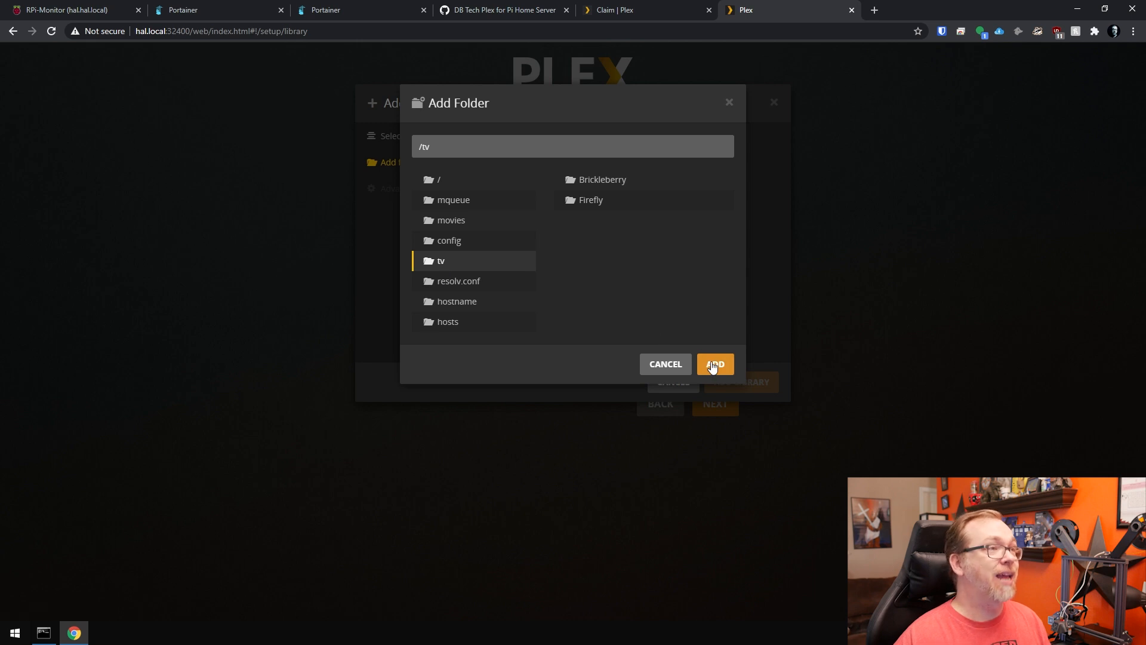
{"action": "left_click", "coordinate": [714, 364]}
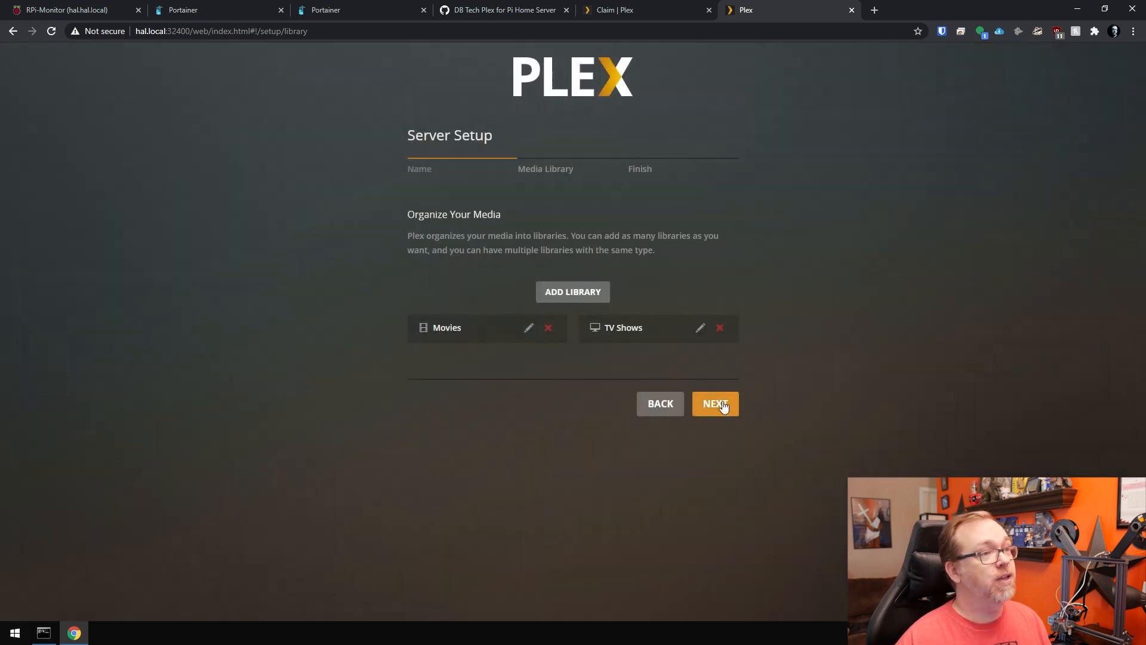
{"action": "left_click", "coordinate": [714, 403]}
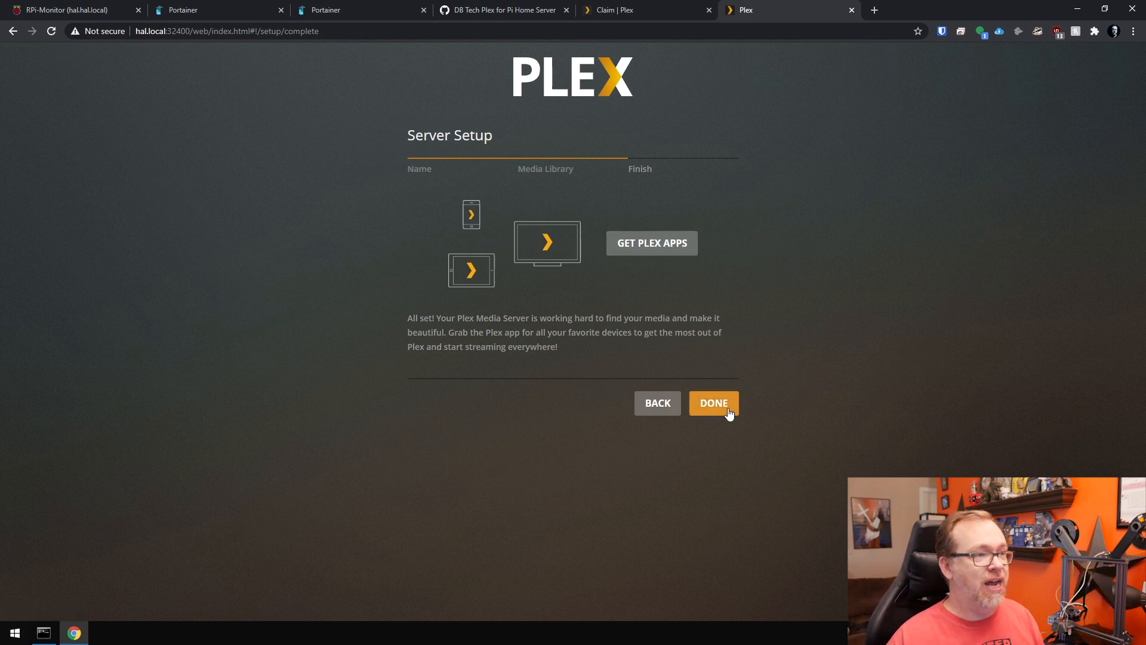
Click Done and unpin the old hal.hal Movies library from the sidebar
{"action": "left_click", "coordinate": [713, 403]}
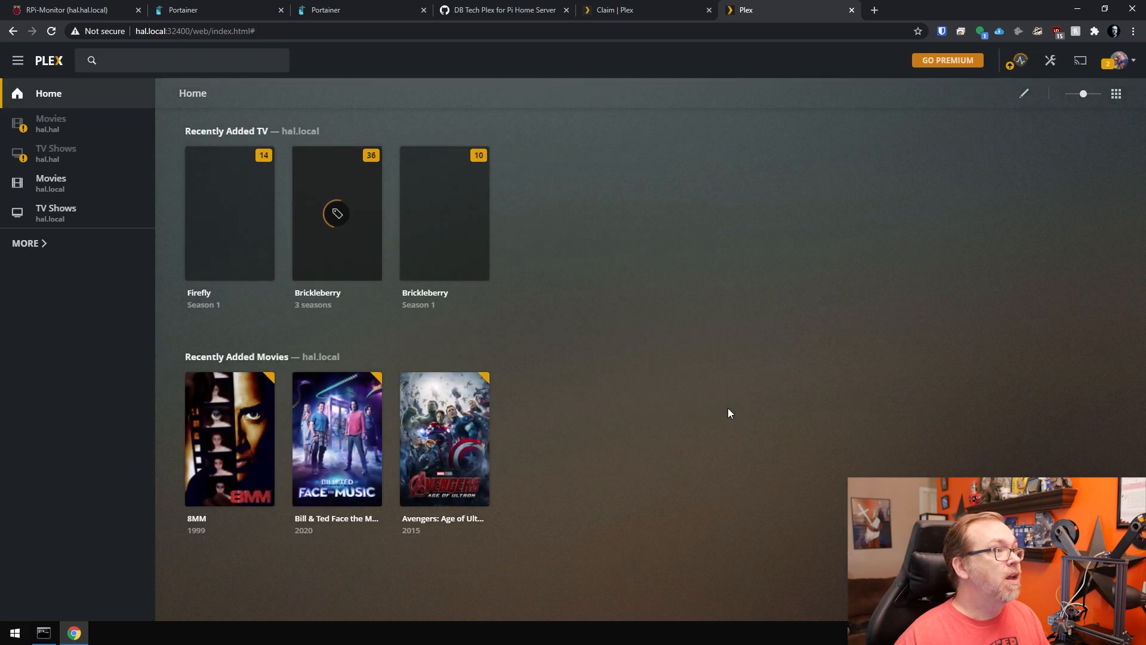
{"action": "mouse_move", "coordinate": [380, 357]}
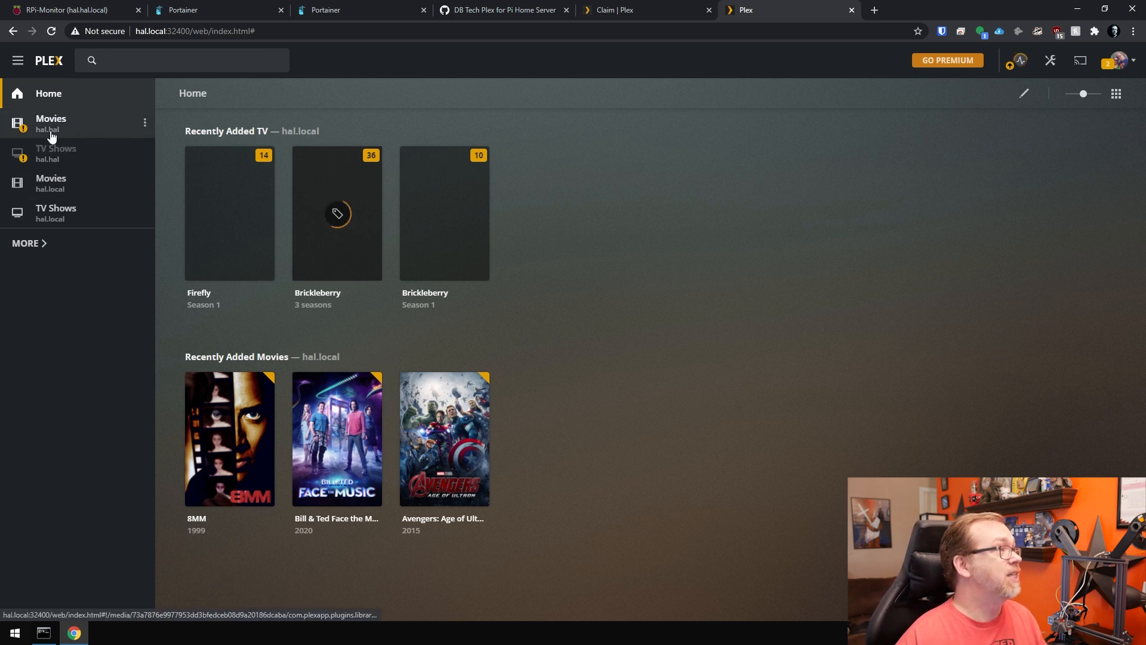
{"action": "mouse_move", "coordinate": [55, 153]}
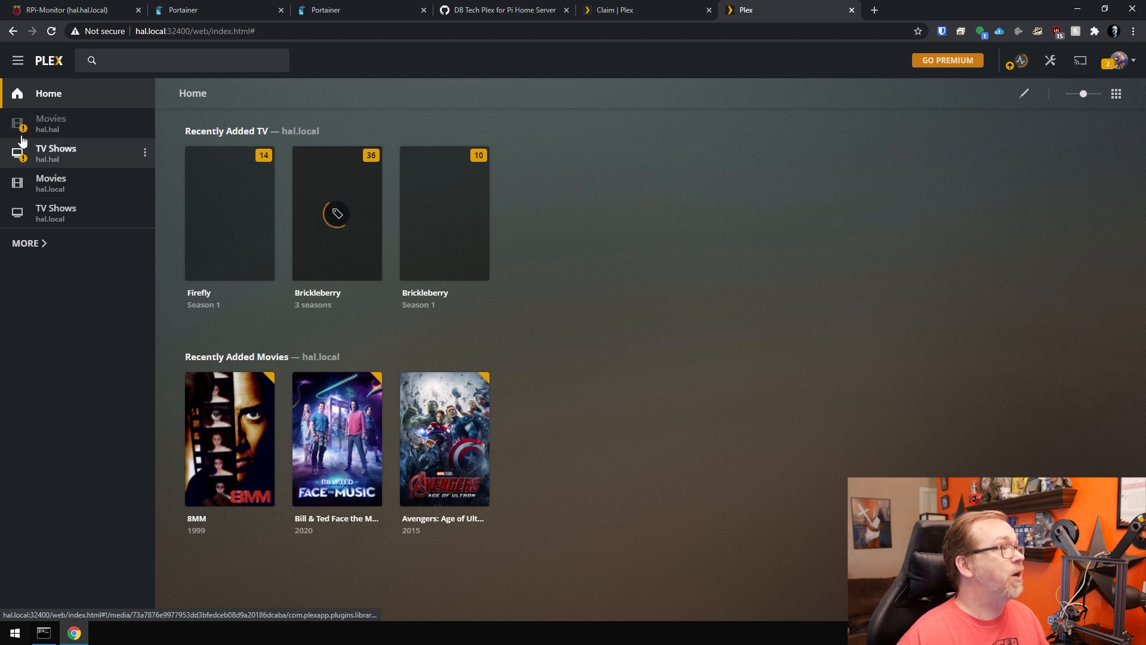
{"action": "left_click", "coordinate": [144, 121]}
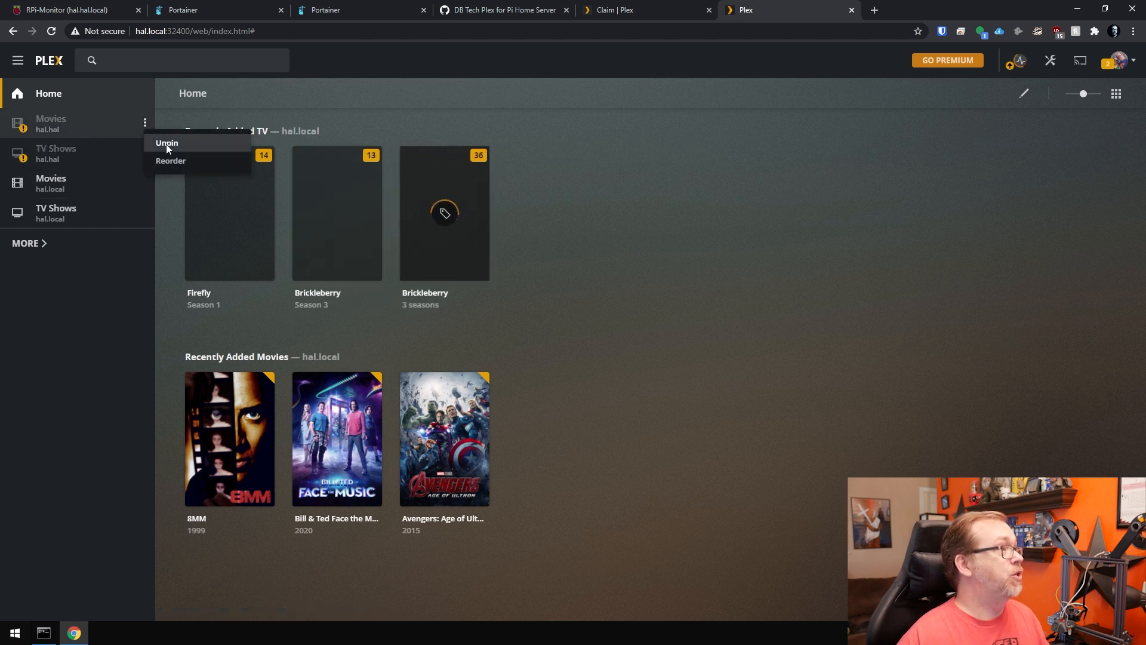
{"action": "left_click", "coordinate": [167, 143]}
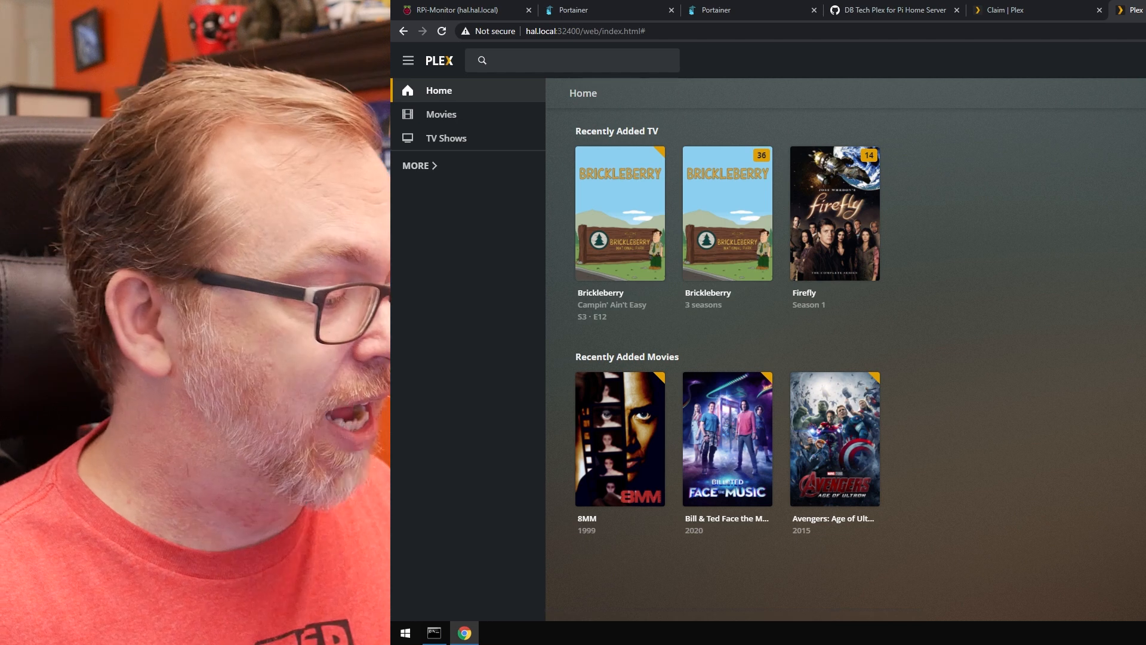
Browse the hal share to TV > Firefly and view an episode's Details showing HEVC H265 video
{"action": "left_click", "coordinate": [495, 632]}
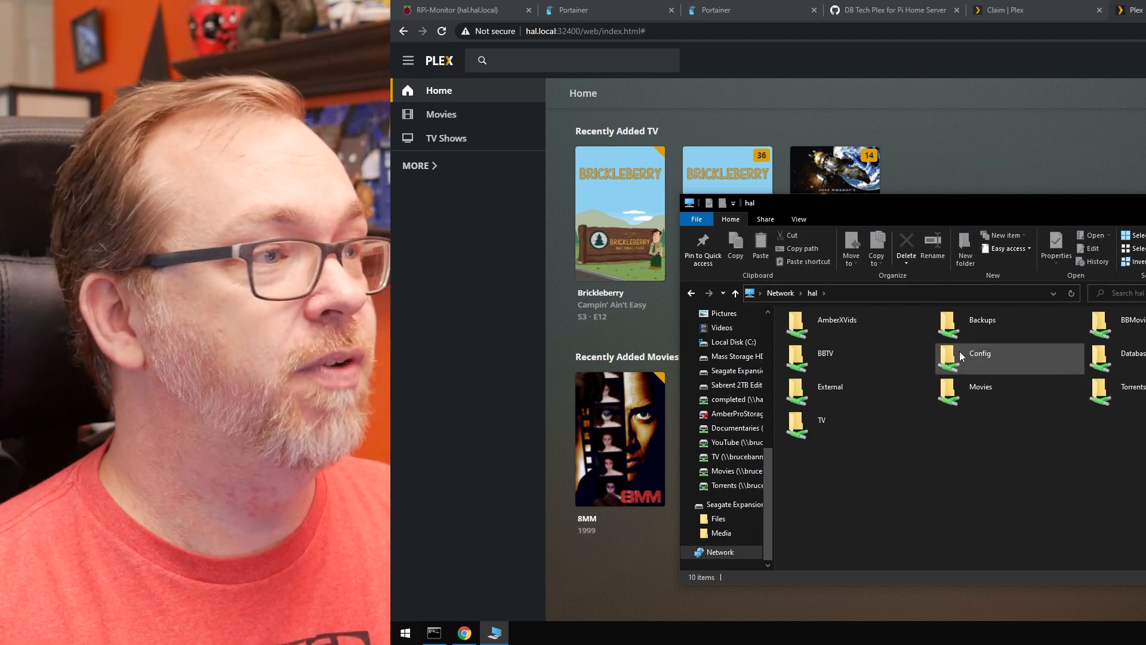
{"action": "double_click", "coordinate": [821, 419]}
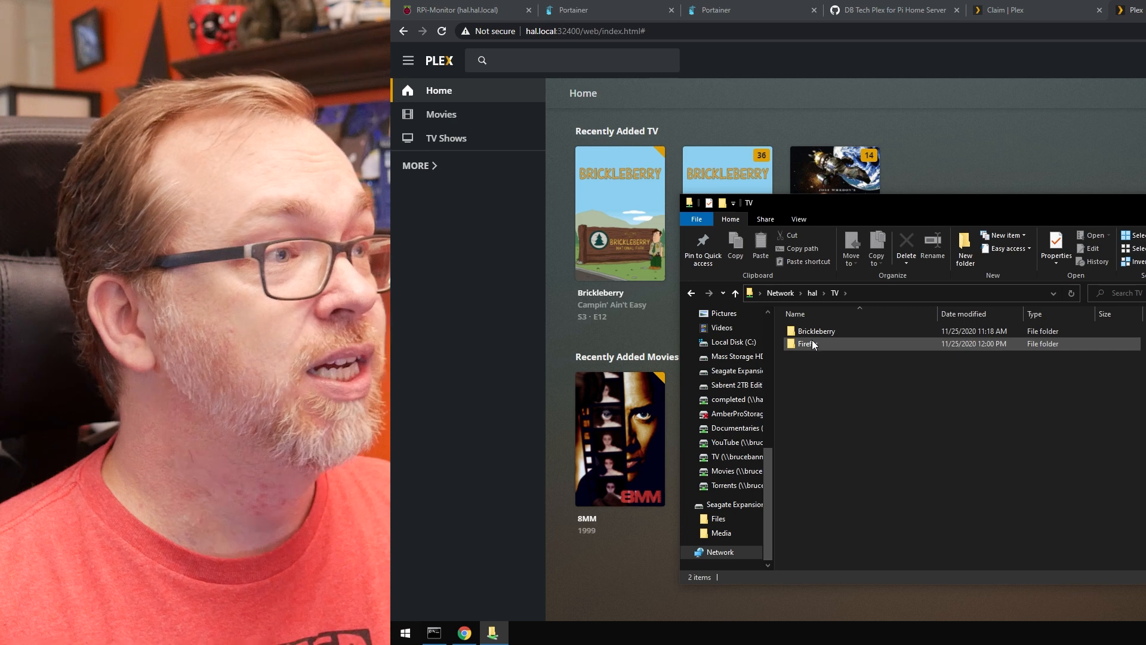
{"action": "double_click", "coordinate": [804, 344]}
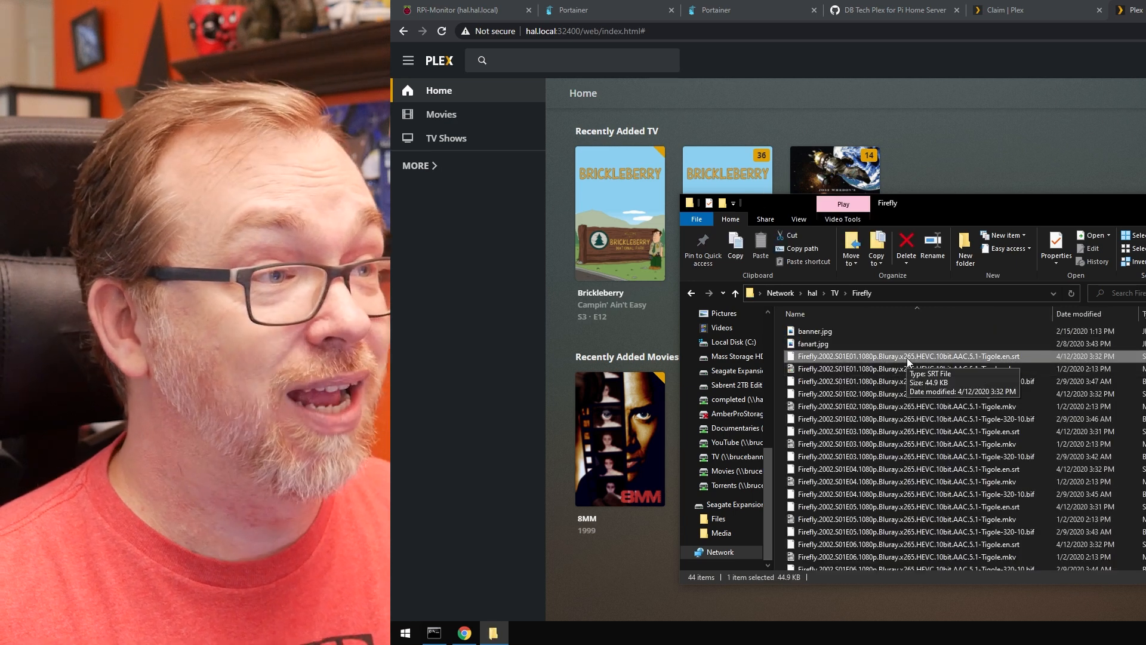
{"action": "right_click", "coordinate": [914, 356]}
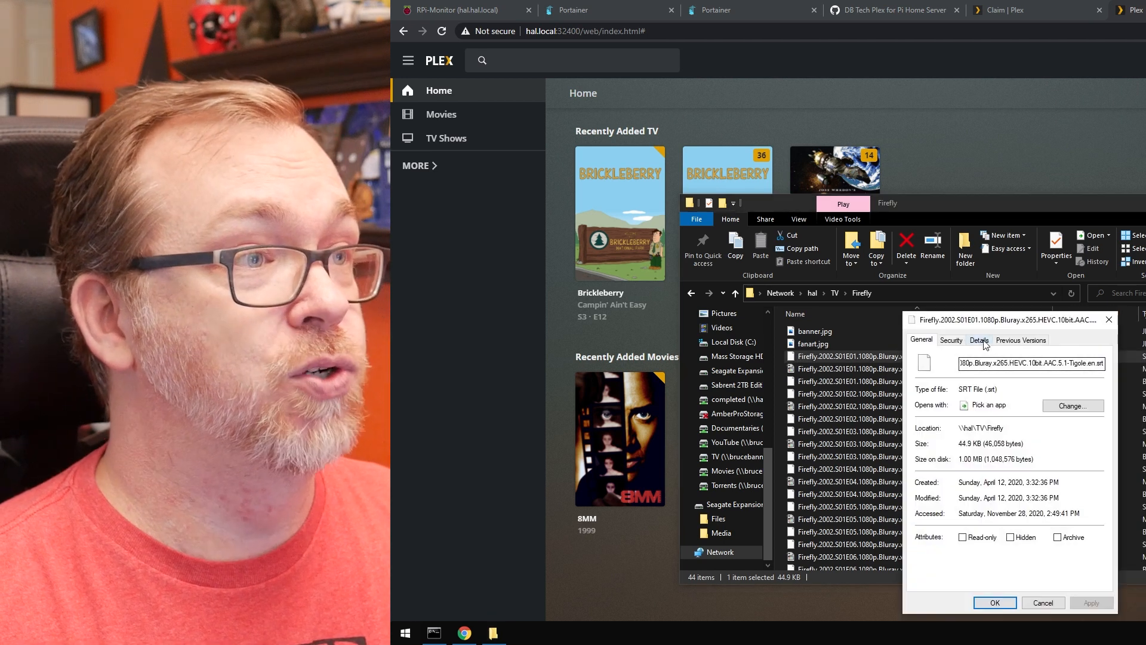
{"action": "left_click", "coordinate": [978, 339]}
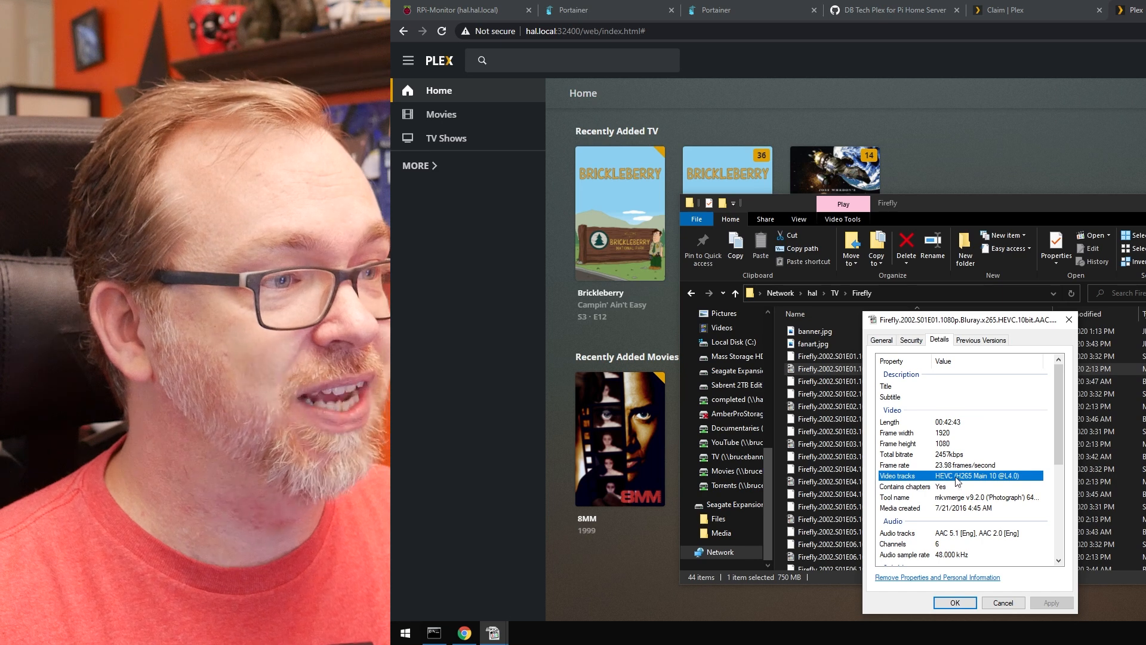
{"action": "mouse_move", "coordinate": [976, 480]}
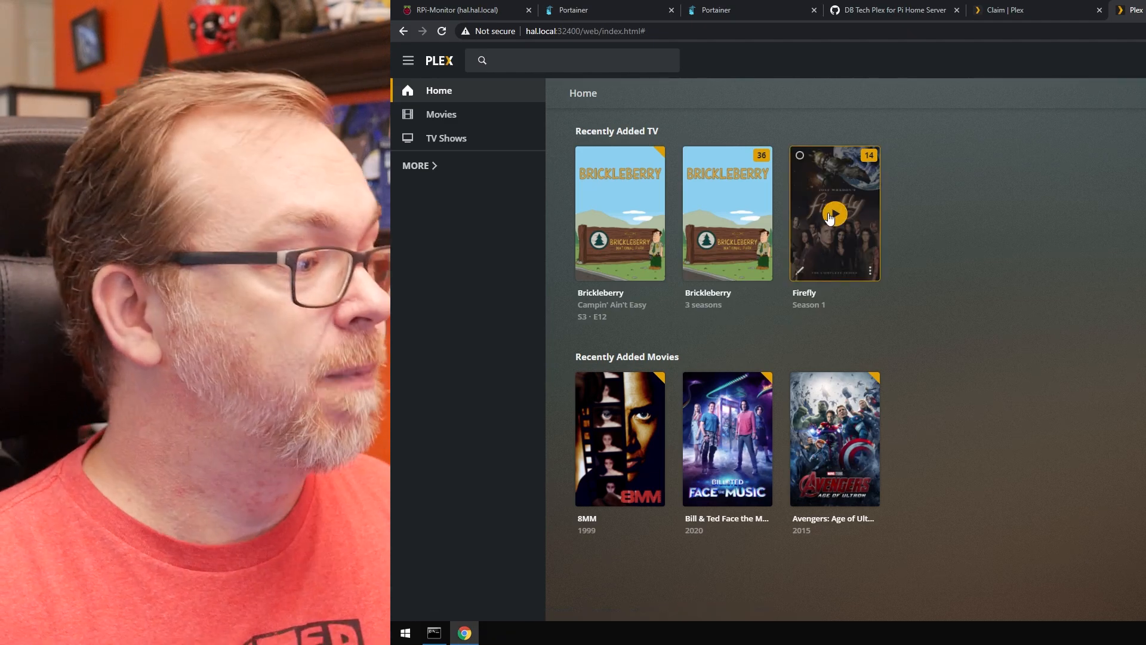
Play the Firefly Season 1 episode from Recently Added TV, then open the 8MM movie page
{"action": "left_click", "coordinate": [833, 213]}
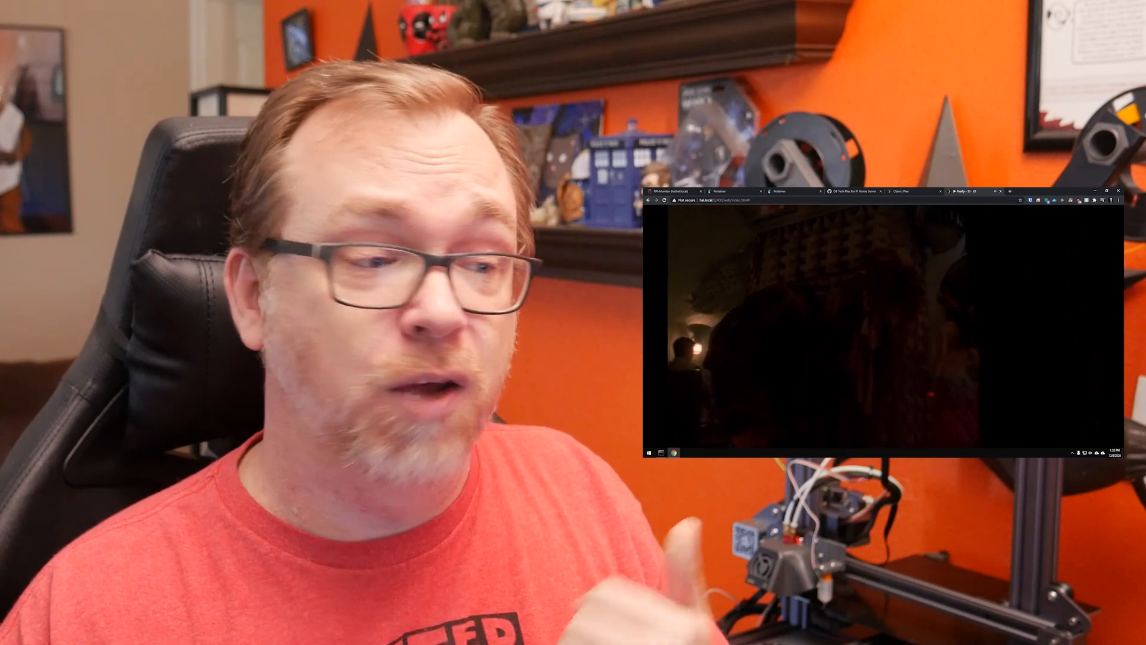
{"action": "left_click", "coordinate": [955, 191]}
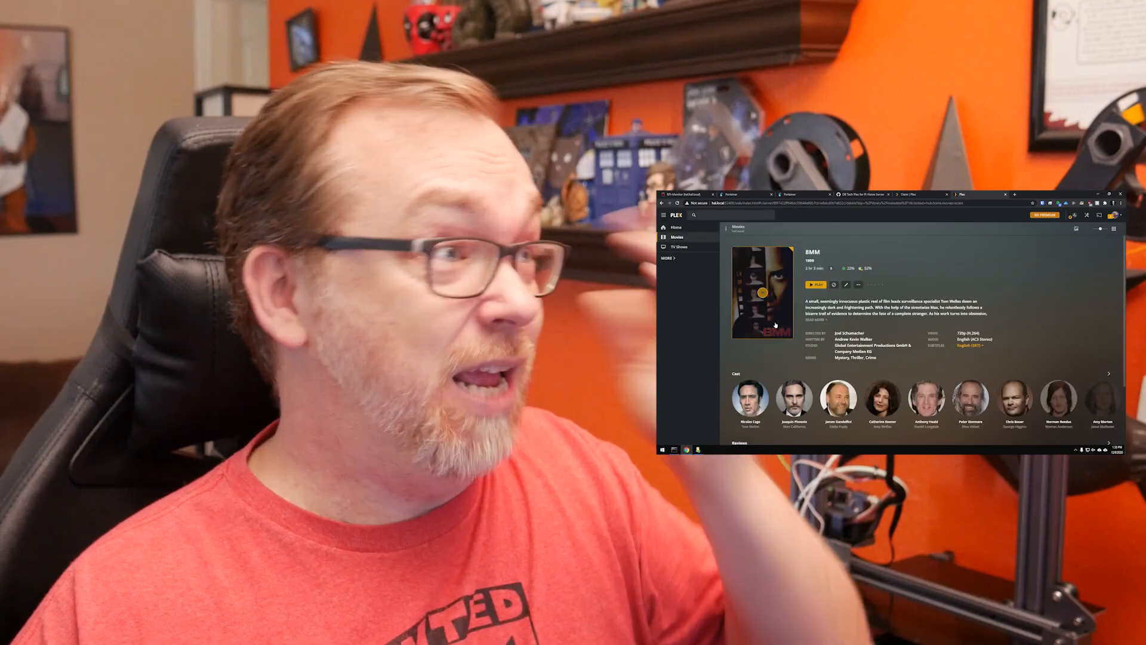
Play 8MM and view the Pi's load in RPi-Monitor: CPU around 2–3, memory near 14%
{"action": "left_click", "coordinate": [76, 10]}
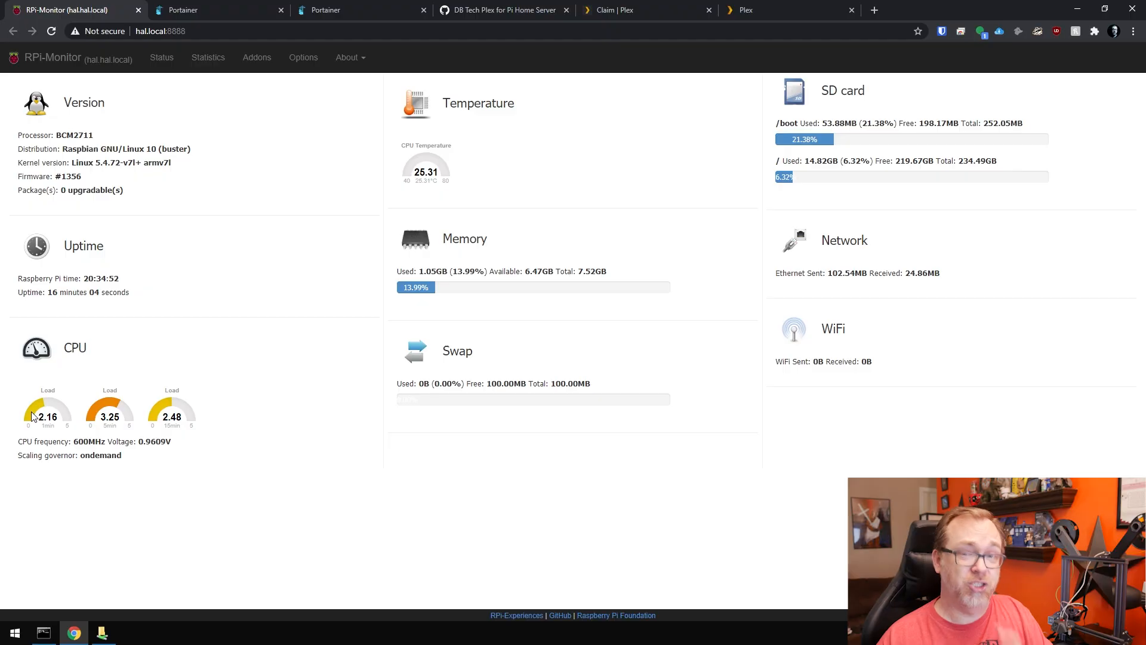
{"action": "left_click", "coordinate": [502, 10]}
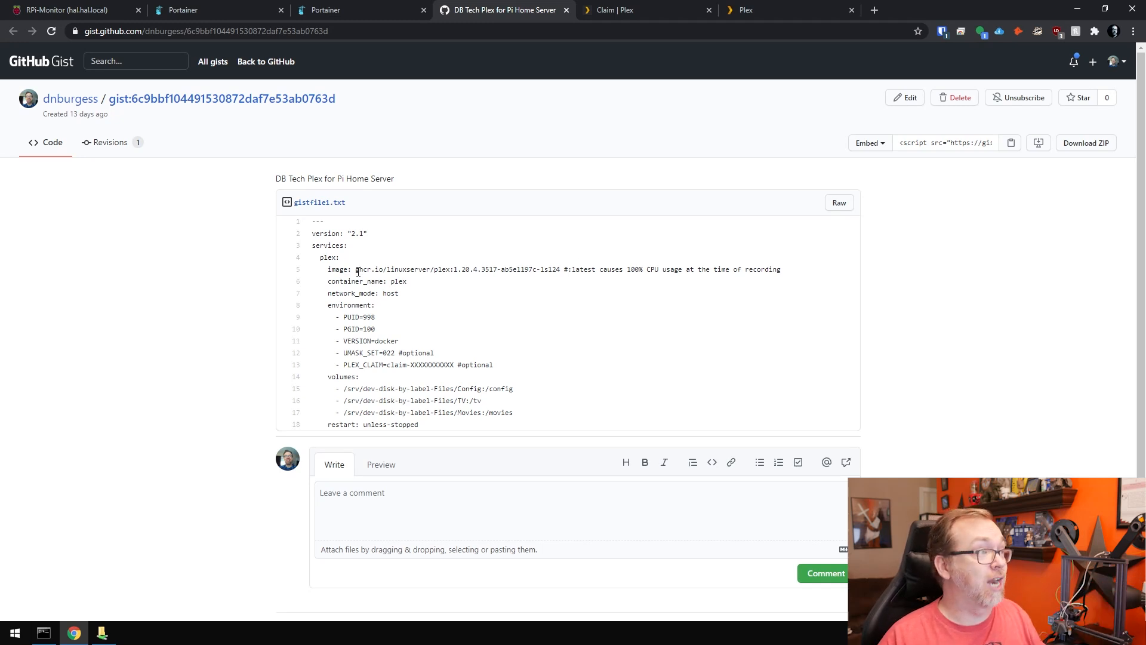
Select the pinned image ghcr.io/linuxserver/plex:1.20.4.3517-ab5e1197c-ls124 on line 5
{"action": "left_click_drag", "start_coordinate": [355, 269], "coordinate": [561, 269]}
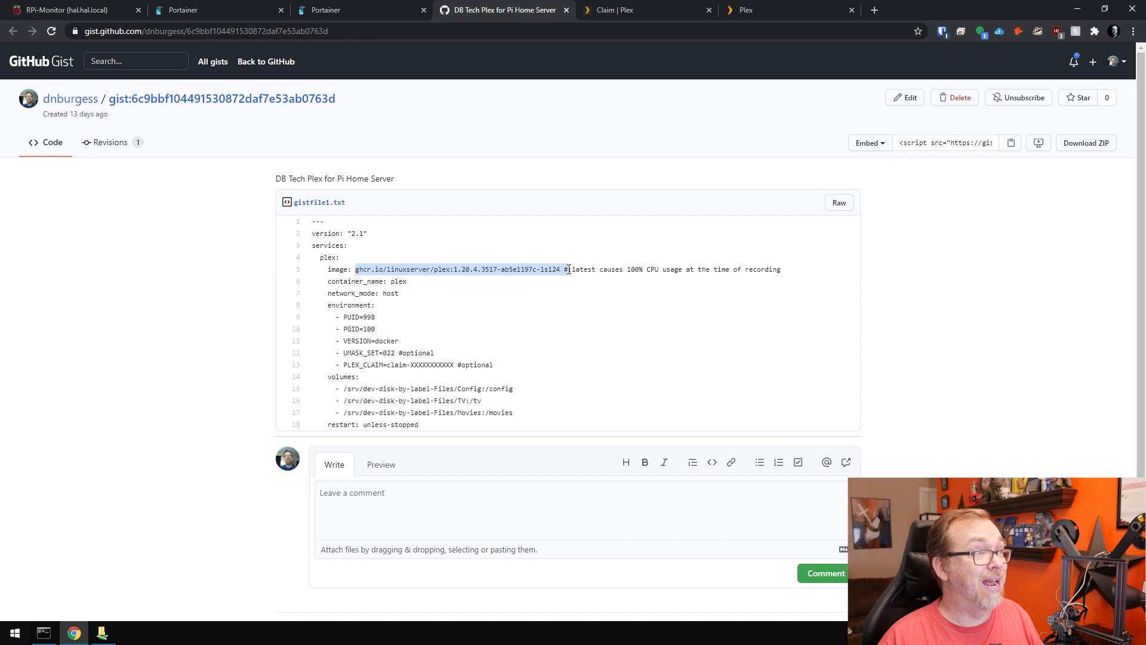